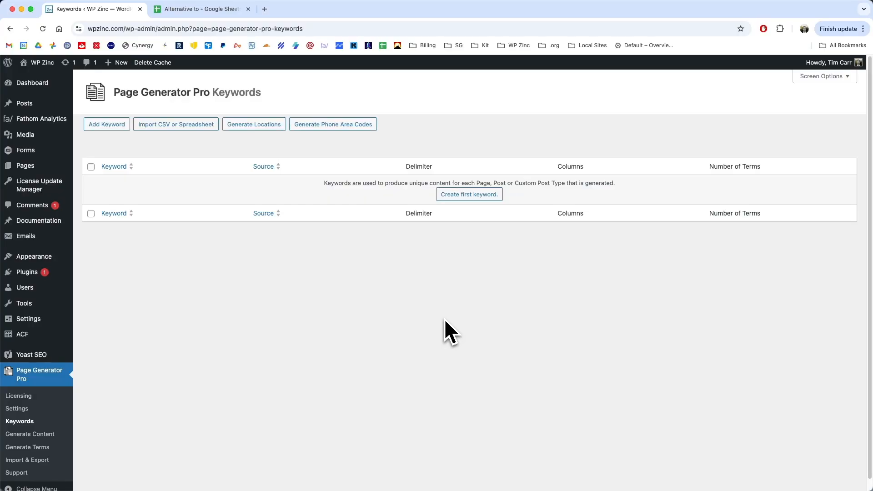
Show the 'Alternative to' spreadsheet listing five tools with names and URLs
{"action": "left_click", "coordinate": [202, 10]}
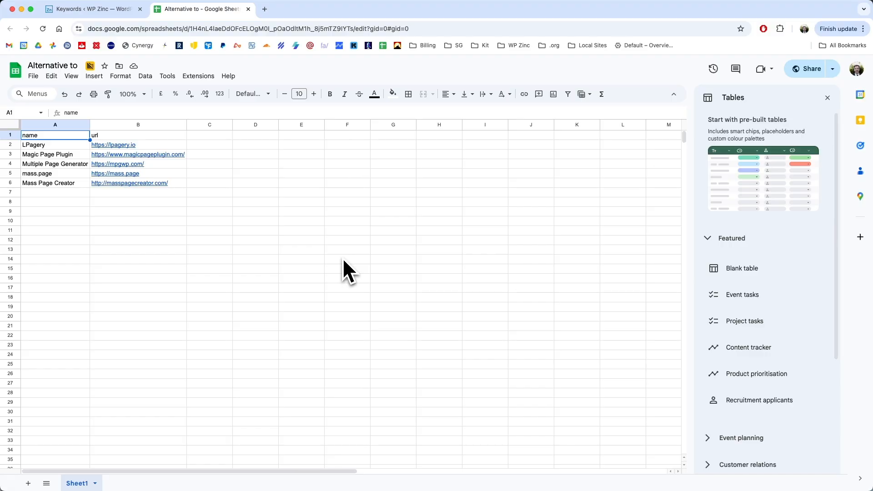
{"action": "mouse_move", "coordinate": [50, 156]}
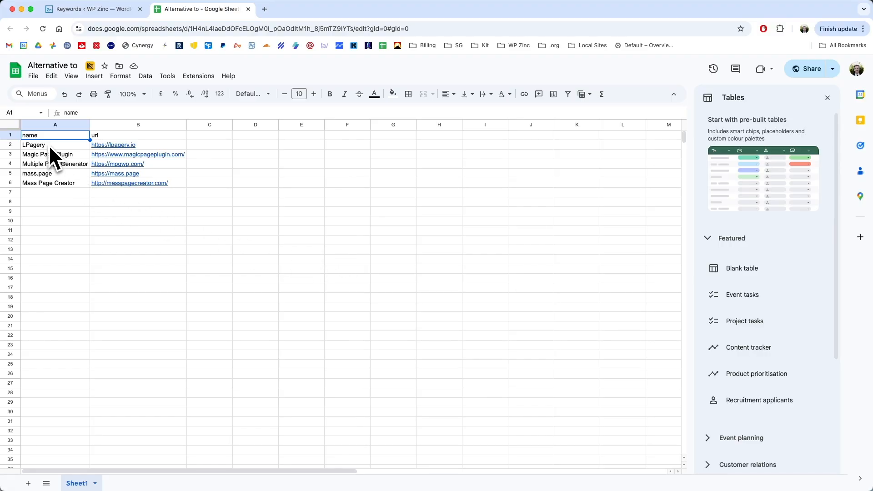
{"action": "mouse_move", "coordinate": [214, 242]}
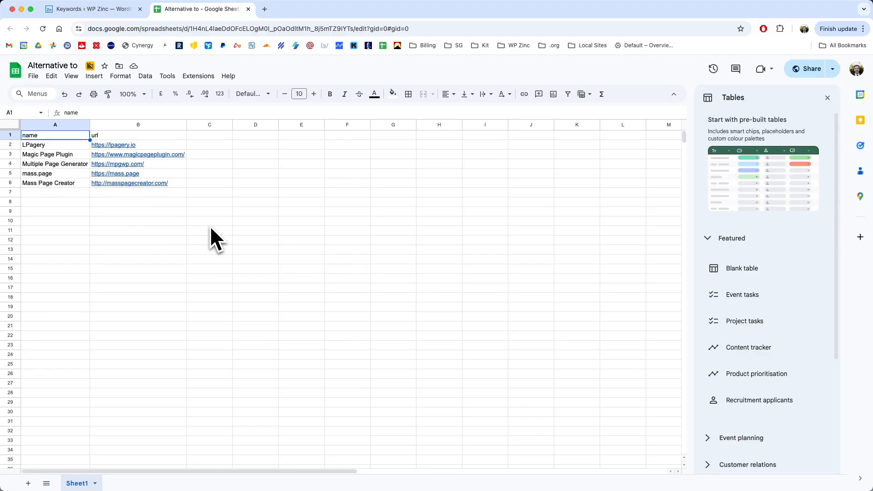
{"action": "mouse_move", "coordinate": [192, 230]}
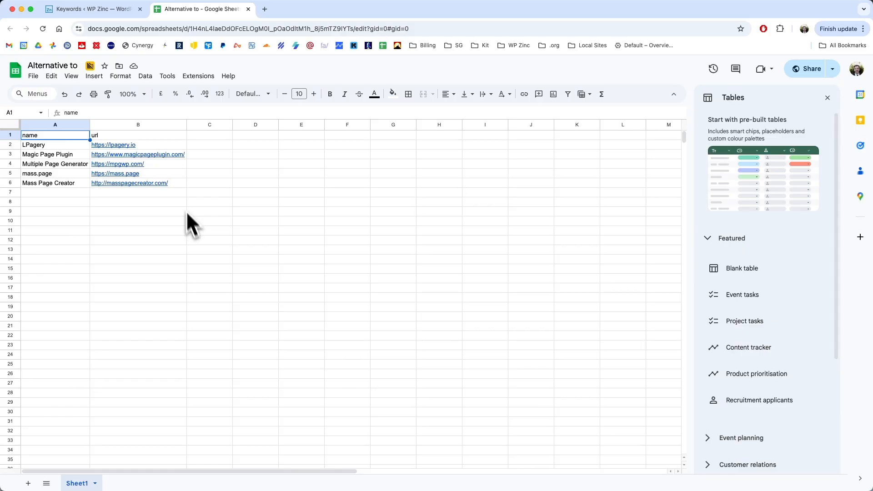
Add a new keyword named 'alternative' with CSV URL as its source
{"action": "left_click", "coordinate": [93, 9]}
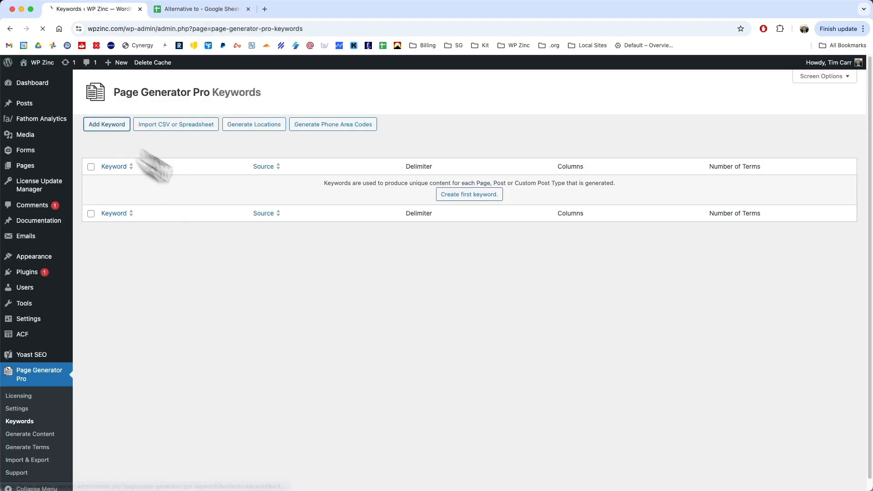
{"action": "left_click", "coordinate": [106, 124]}
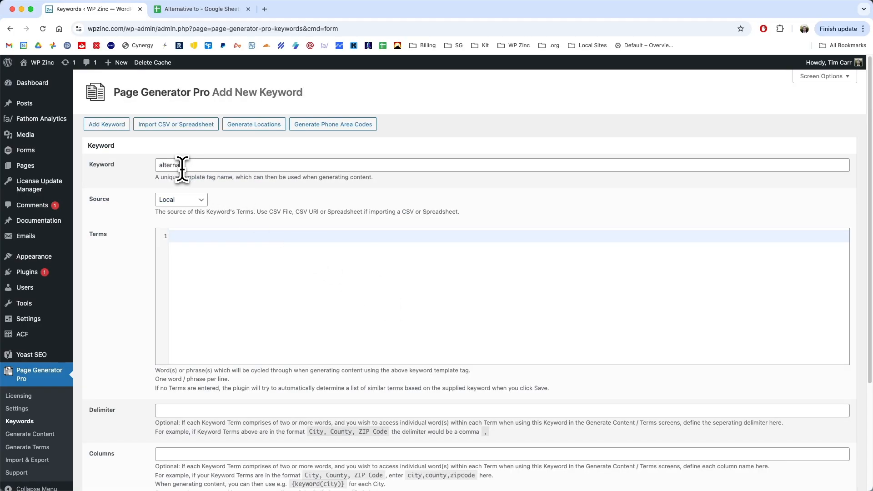
{"action": "left_click", "coordinate": [181, 199]}
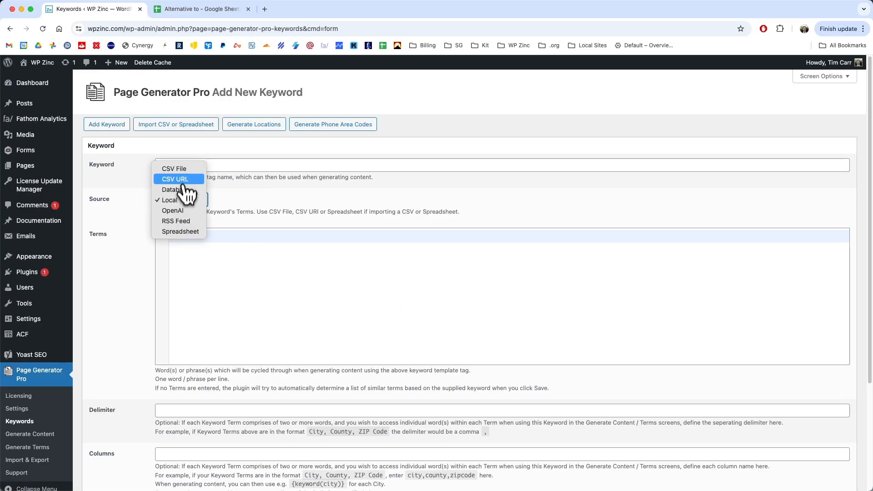
{"action": "left_click", "coordinate": [201, 9]}
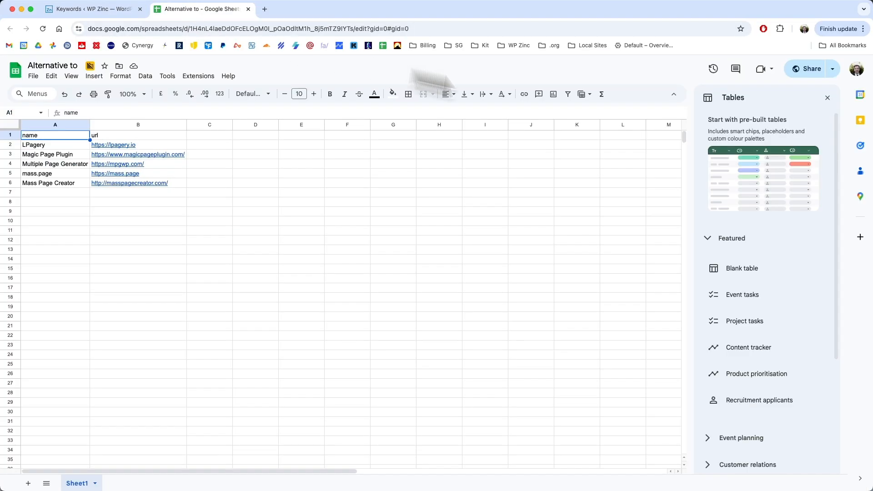
Copy the 'Alternative to' spreadsheet's share link into the keyword's CSV URL
{"action": "left_click", "coordinate": [810, 69]}
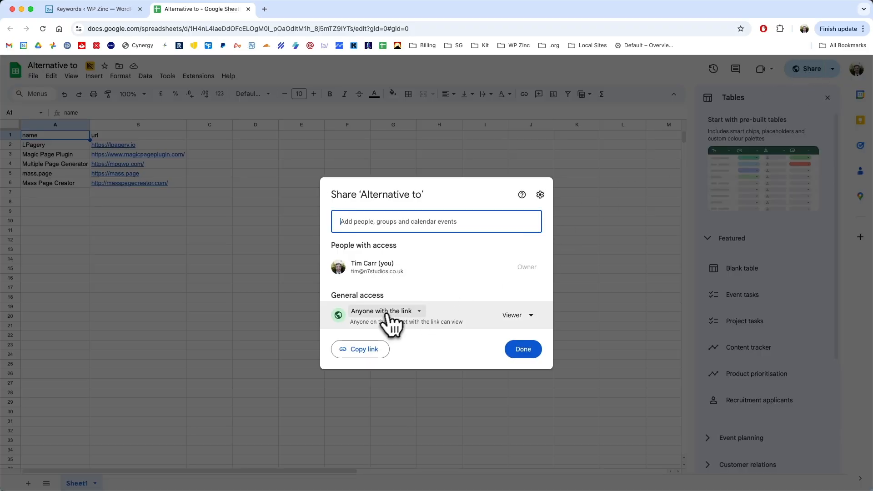
{"action": "left_click", "coordinate": [382, 310]}
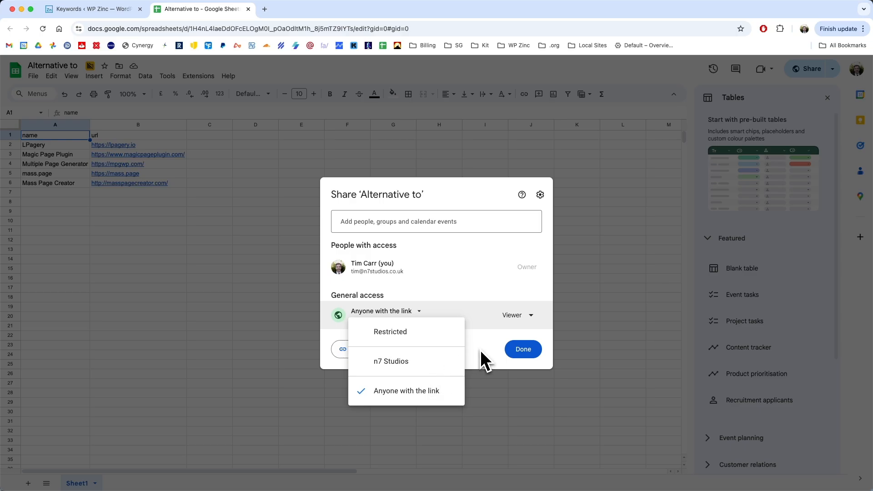
{"action": "left_click", "coordinate": [359, 349]}
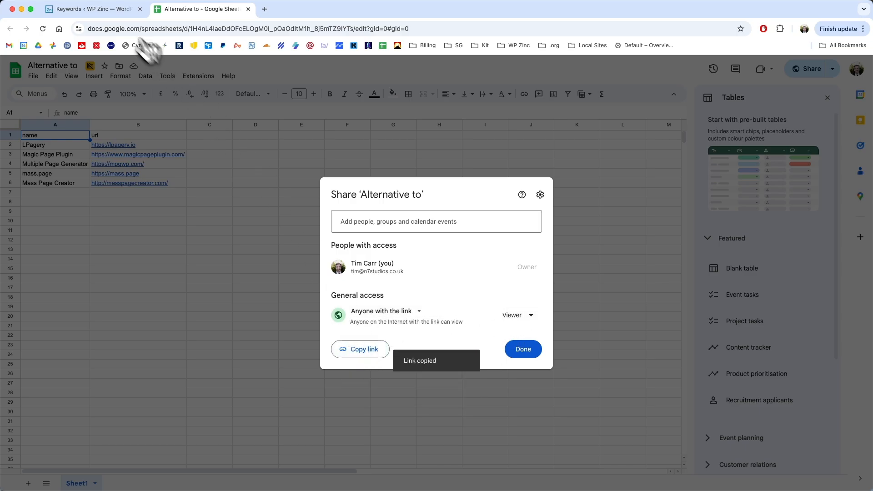
{"action": "left_click", "coordinate": [89, 9]}
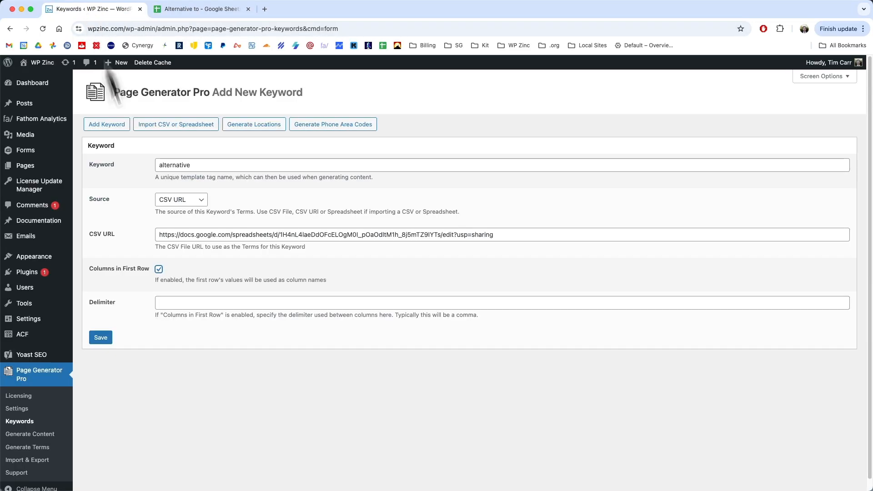
Set the delimiter to a comma and save the alternative keyword
{"action": "type", "text": ","}
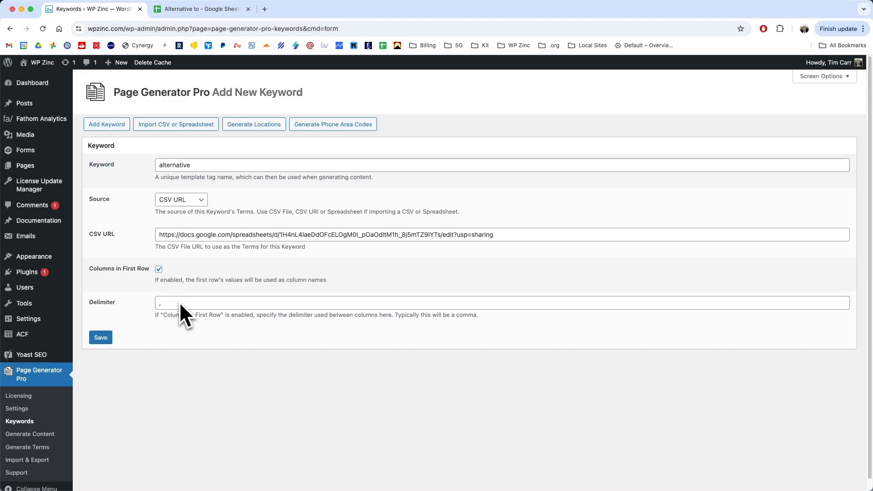
{"action": "left_click", "coordinate": [100, 337]}
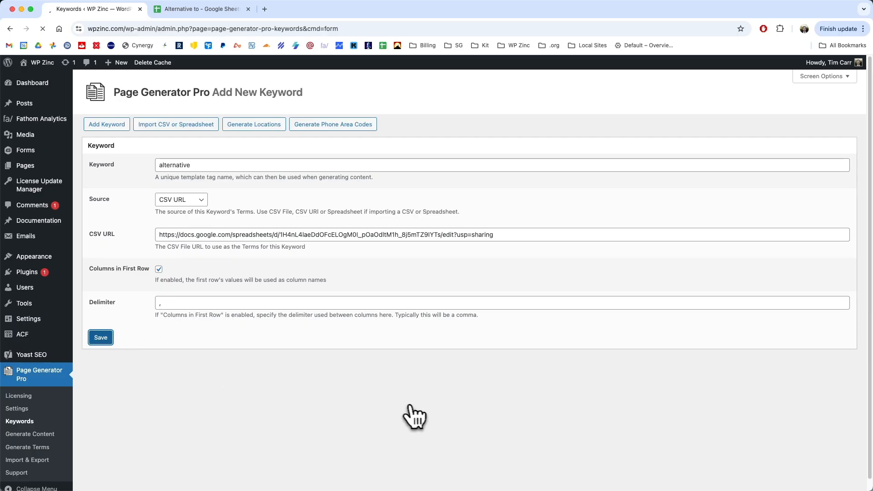
{"action": "left_click", "coordinate": [100, 338]}
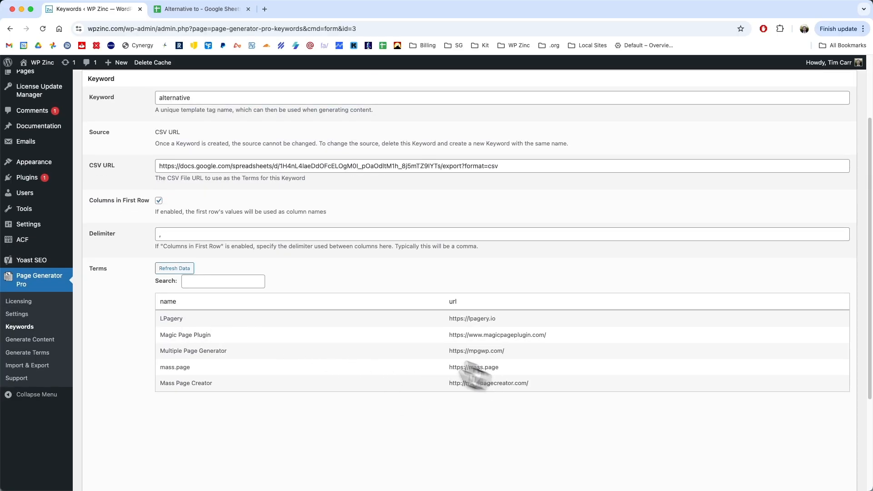
Import the 'Alternative Landing Page' draft from Pages as a Content Group
{"action": "left_click", "coordinate": [201, 10]}
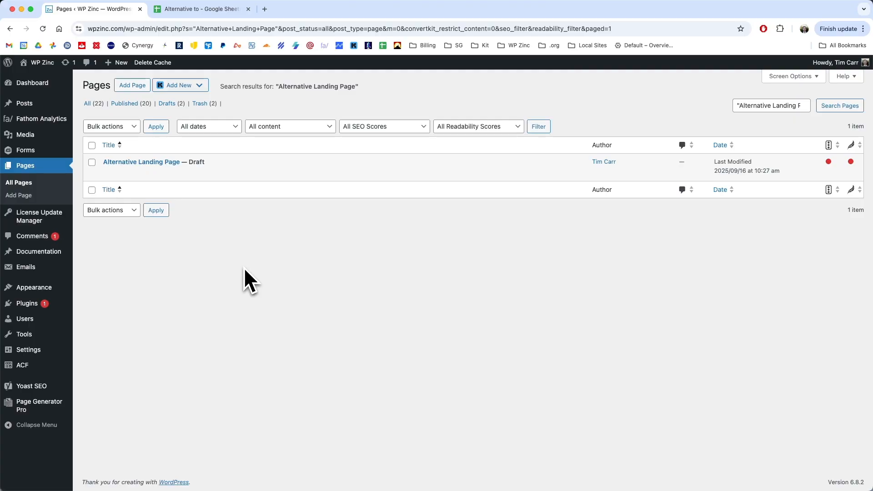
{"action": "mouse_move", "coordinate": [141, 161]}
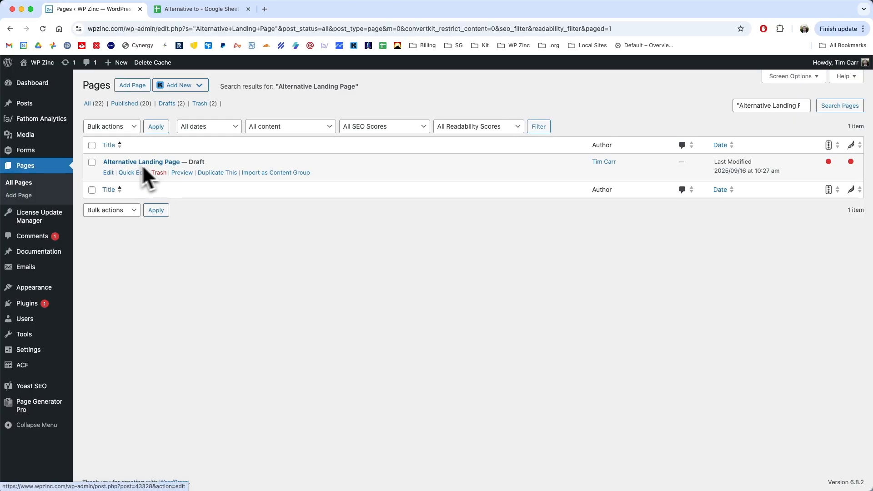
{"action": "mouse_move", "coordinate": [275, 173]}
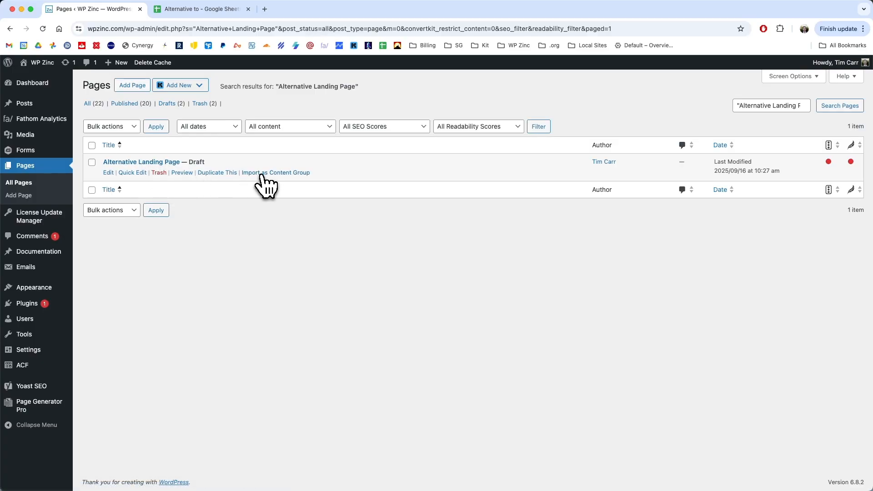
{"action": "left_click", "coordinate": [276, 173]}
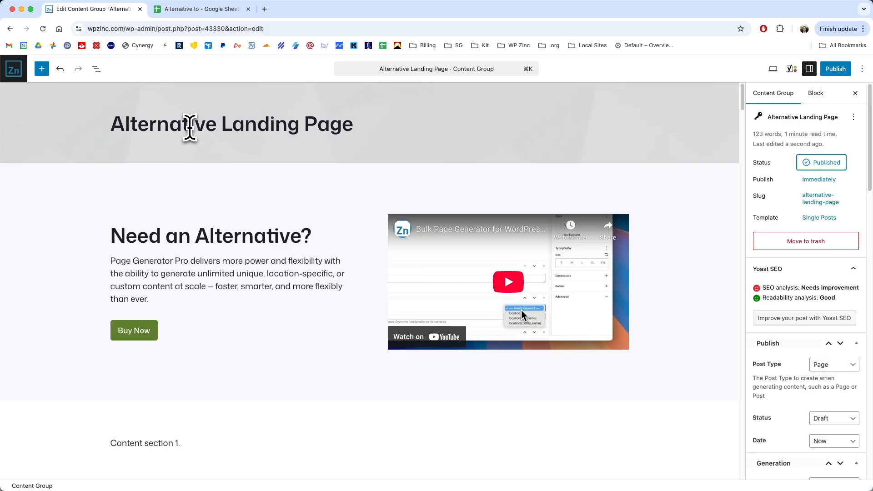
Replace 'Alternative' with {alternative(name)} in the title and comparison column heading
{"action": "double_click", "coordinate": [163, 124]}
{"action": "type", "text": "{"}
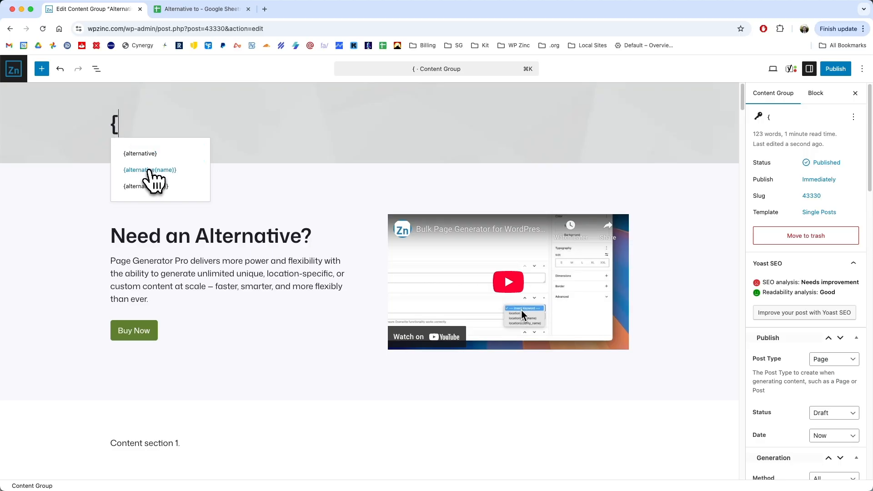
{"action": "left_click", "coordinate": [149, 170]}
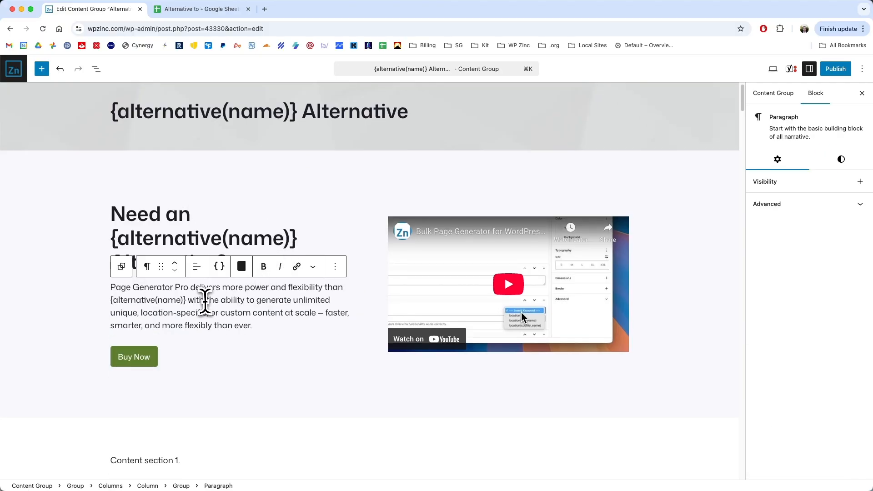
{"action": "scroll", "scroll_direction": "down", "scroll_amount": 3}
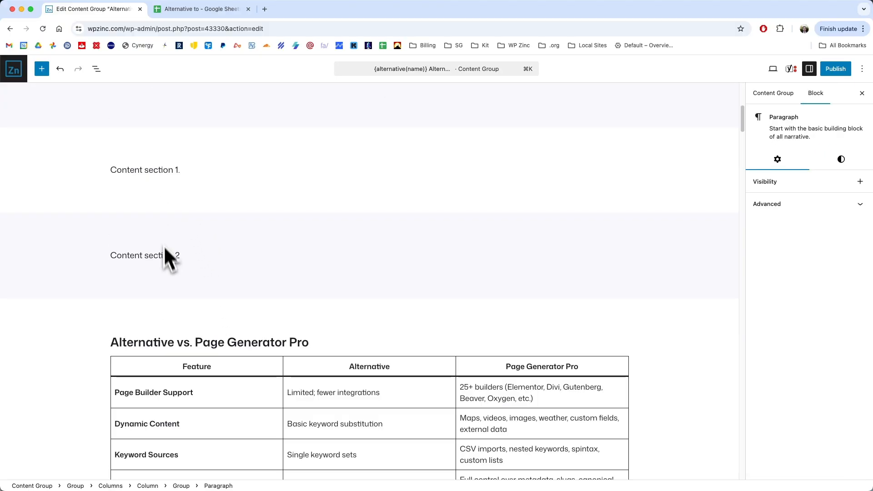
{"action": "mouse_move", "coordinate": [208, 234]}
{"action": "type", "text": "{alternative(name)} "}
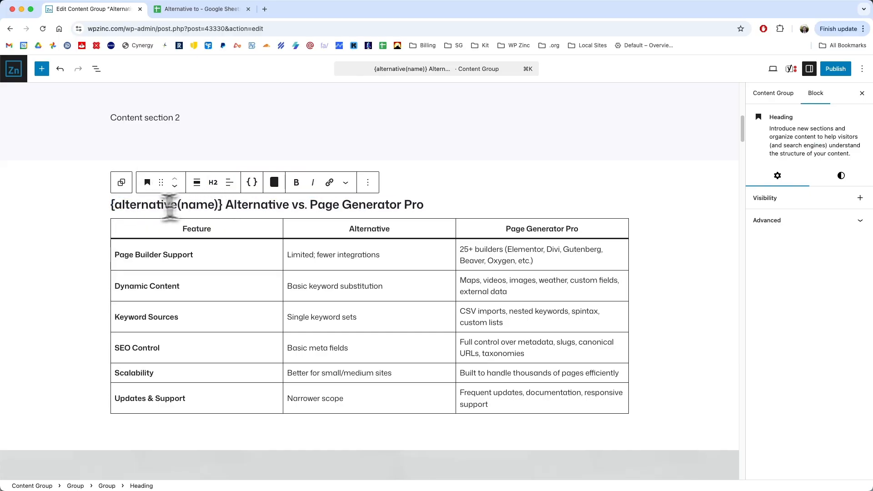
{"action": "left_click", "coordinate": [369, 228]}
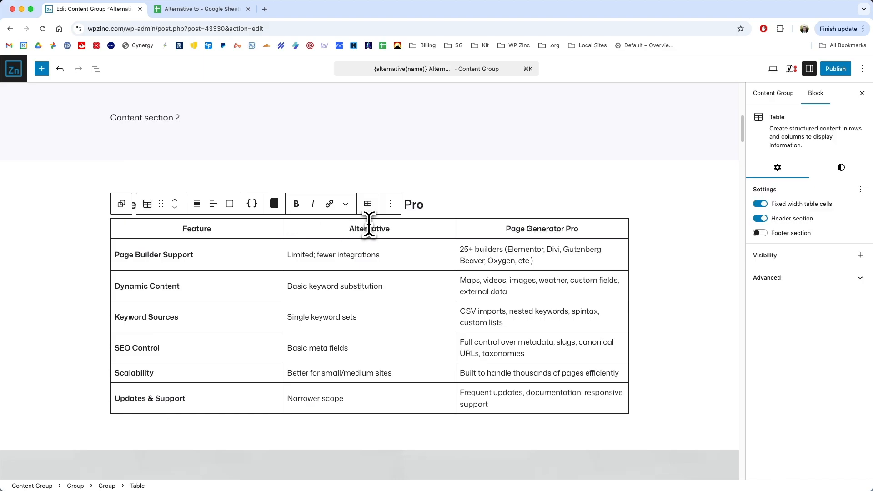
{"action": "type", "text": "{alternative(name)}"}
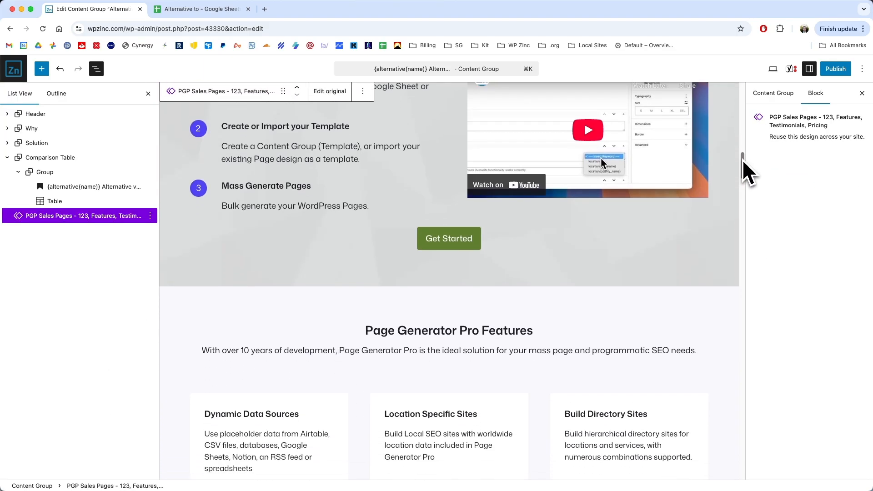
{"action": "scroll", "scroll_direction": "down", "scroll_amount": 3}
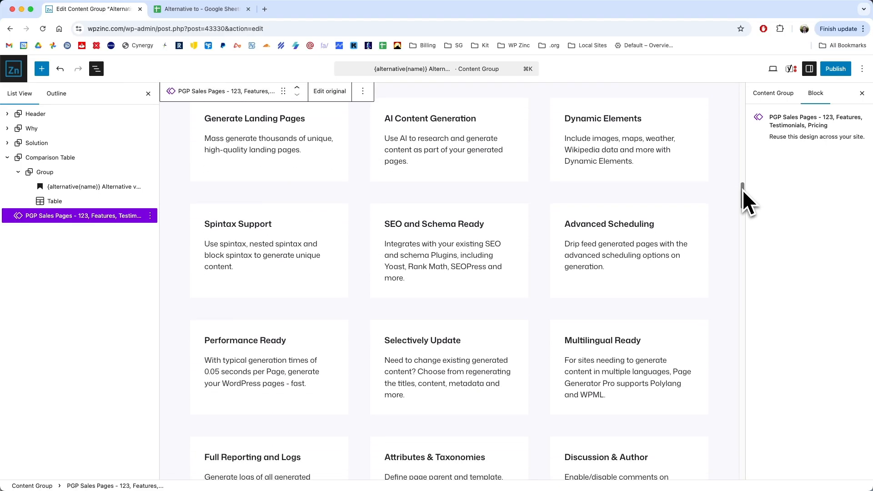
{"action": "scroll", "scroll_direction": "down", "scroll_amount": 3}
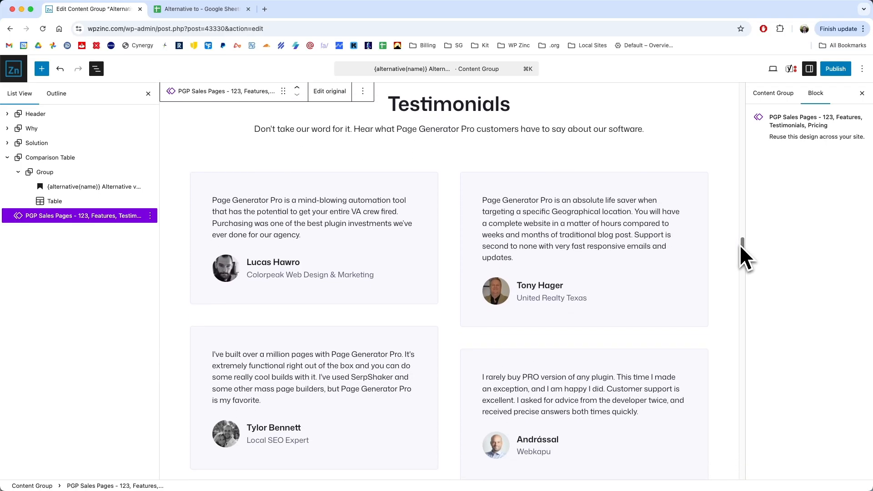
{"action": "scroll", "scroll_direction": "down", "scroll_amount": 3}
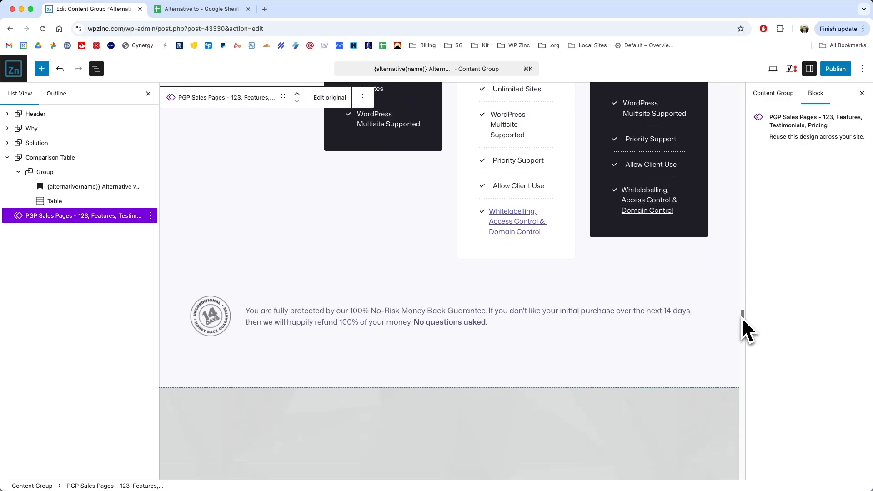
{"action": "scroll", "scroll_direction": "up", "scroll_amount": 3}
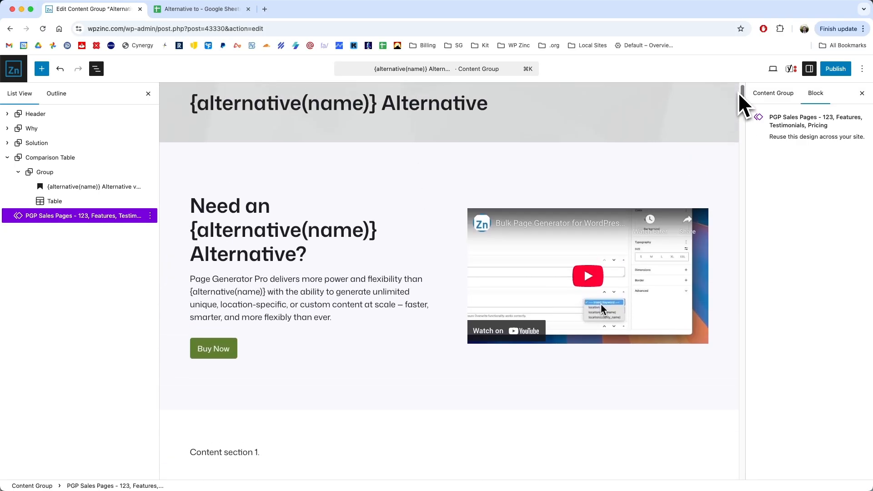
{"action": "scroll", "scroll_direction": "down", "scroll_amount": 3}
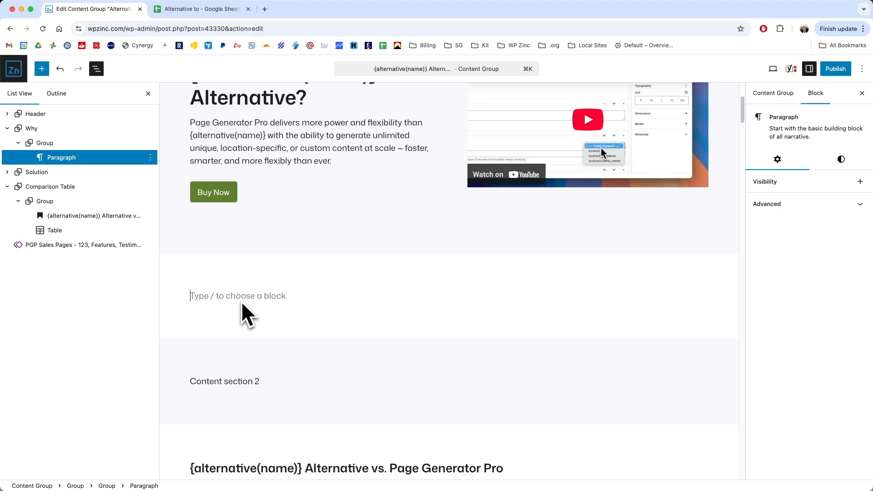
Replace the Content section 1 paragraph with an AI content block
{"action": "left_click", "coordinate": [41, 69]}
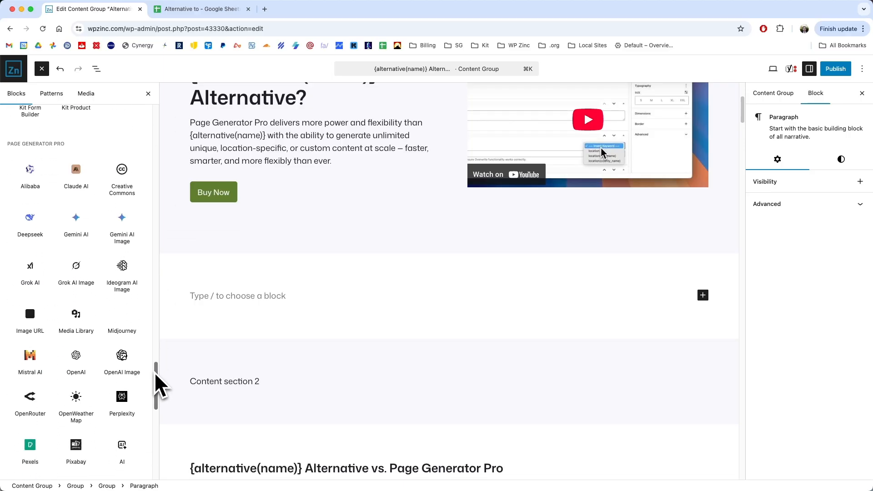
{"action": "left_click", "coordinate": [121, 408]}
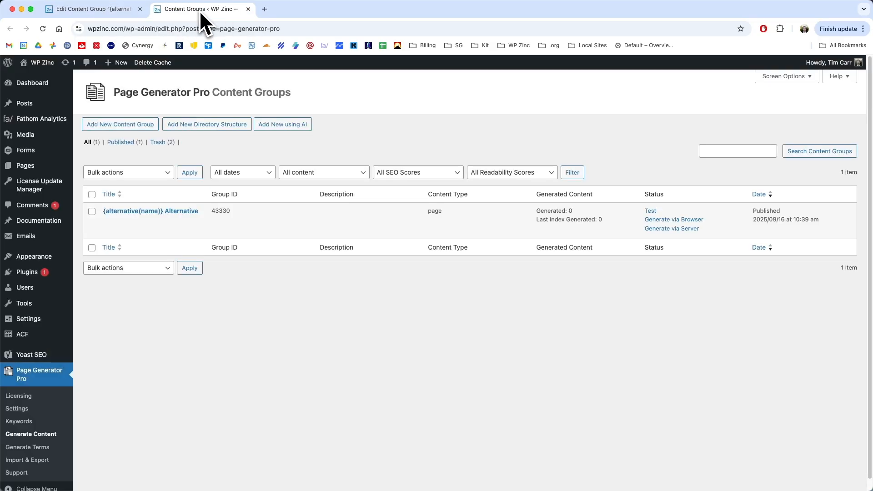
Review the 'alternative' keyword's five terms, then return to the content group editor
{"action": "left_click", "coordinate": [19, 422]}
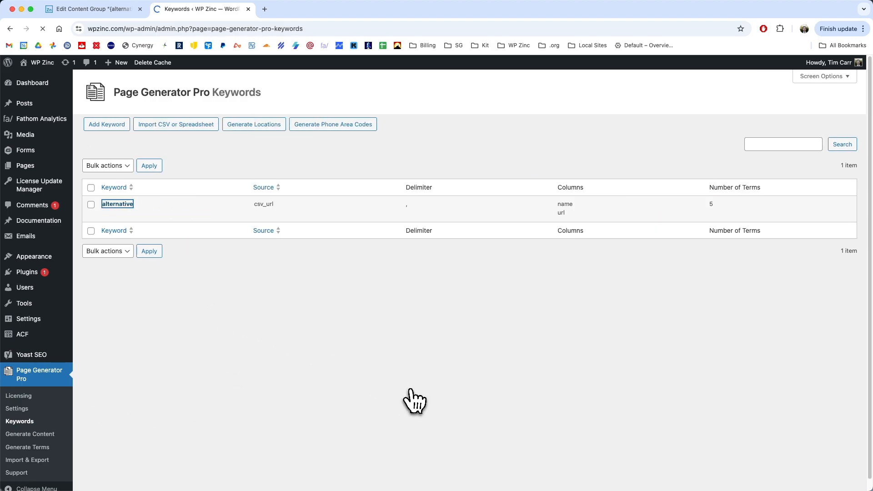
{"action": "left_click", "coordinate": [117, 203]}
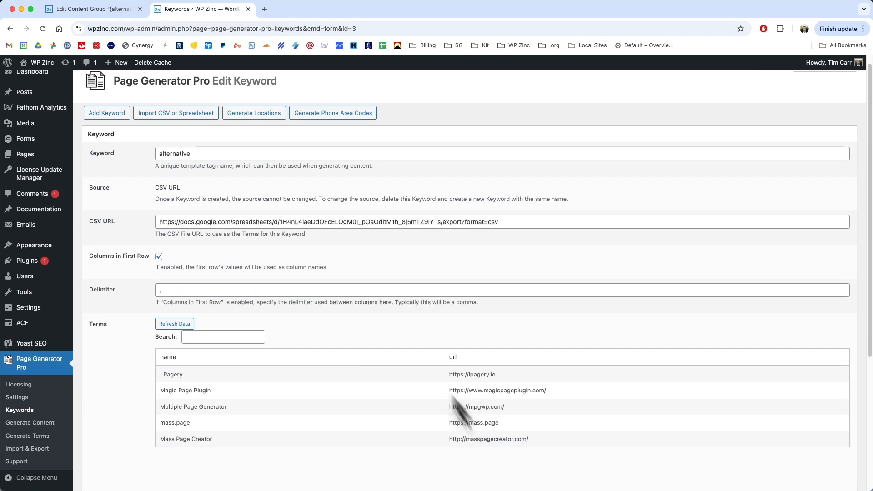
{"action": "left_click", "coordinate": [92, 9]}
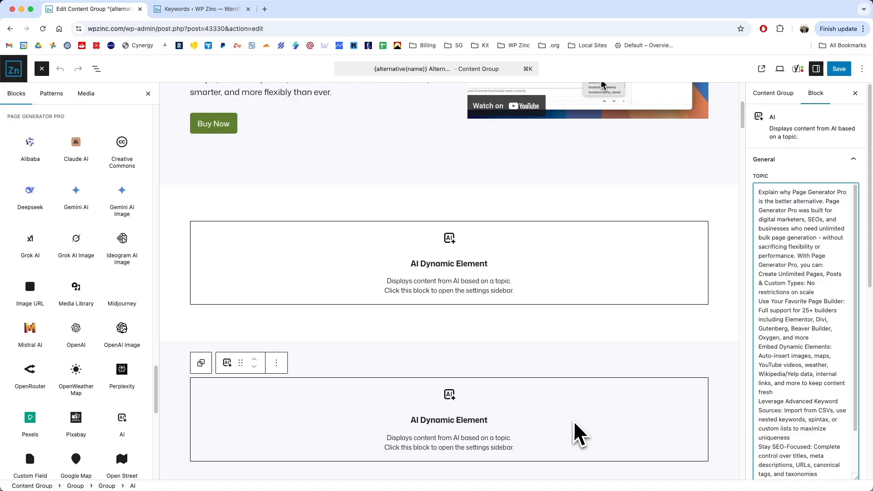
{"action": "mouse_move", "coordinate": [785, 234]}
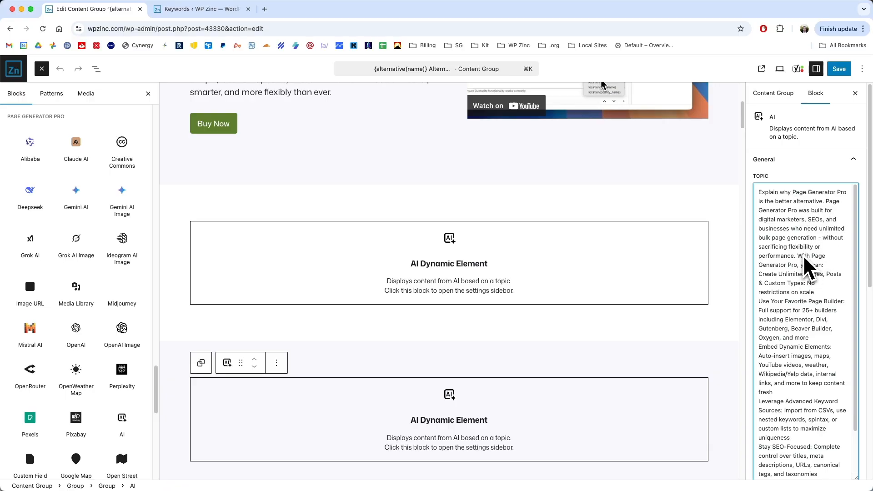
{"action": "mouse_move", "coordinate": [798, 361]}
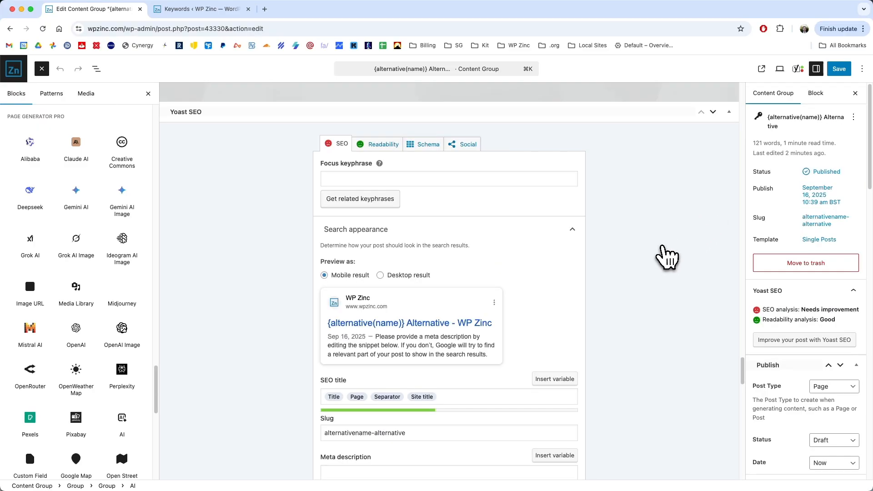
{"action": "mouse_move", "coordinate": [523, 212]}
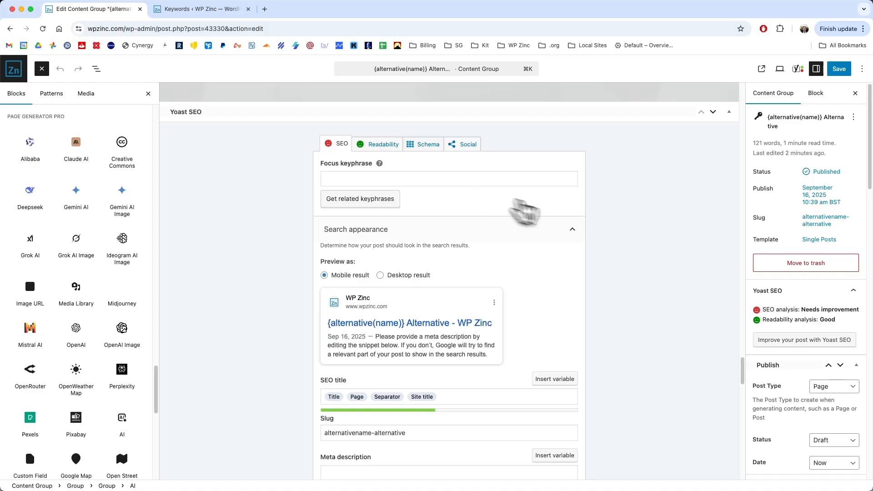
{"action": "mouse_move", "coordinate": [632, 222]}
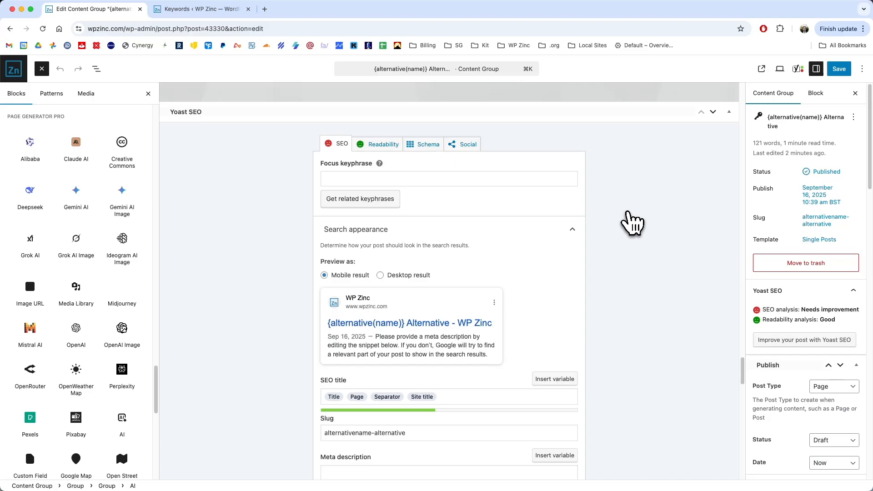
Enter Yoast meta description 'Why Page Generator Pro is the best {alternative(name)} alternative.'
{"action": "scroll", "scroll_direction": "down", "scroll_amount": 3}
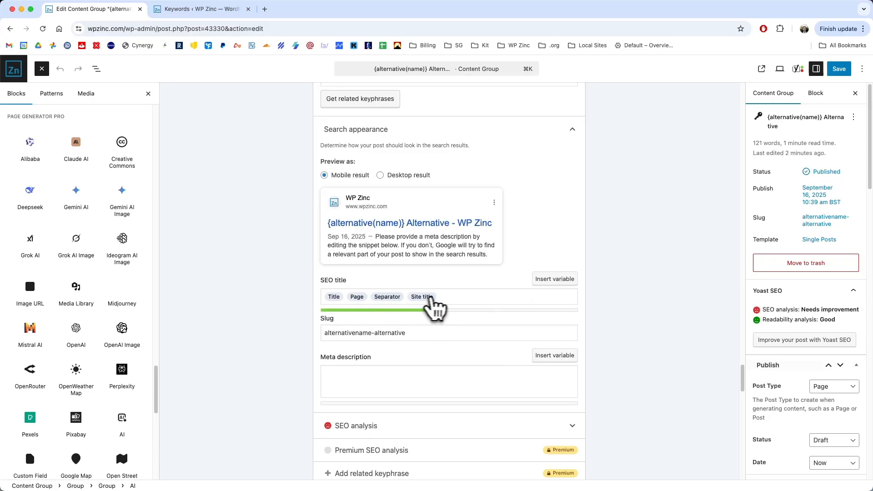
{"action": "mouse_move", "coordinate": [357, 384]}
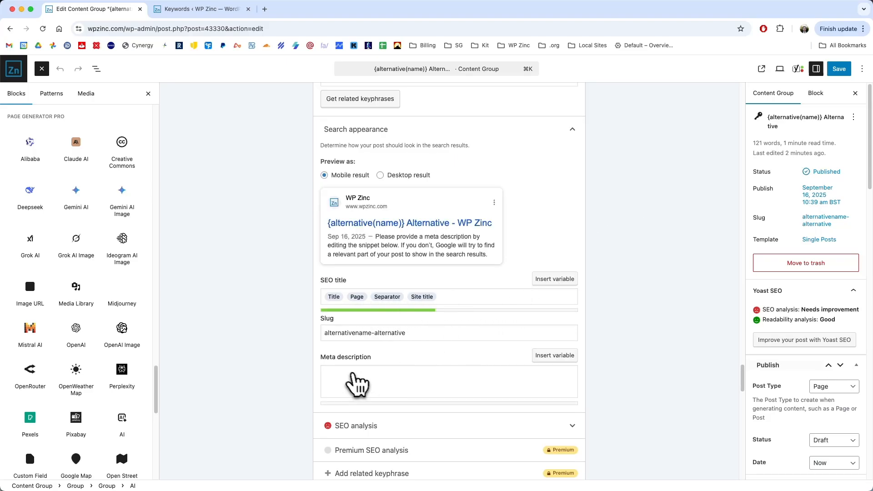
{"action": "type", "text": "Why Page Generator Pro is the best {alternative(name)} alternative."}
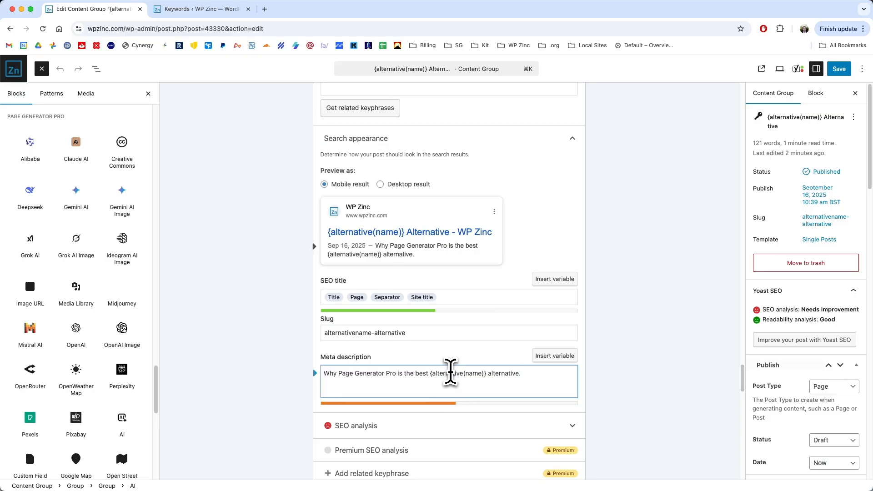
{"action": "mouse_move", "coordinate": [643, 373]}
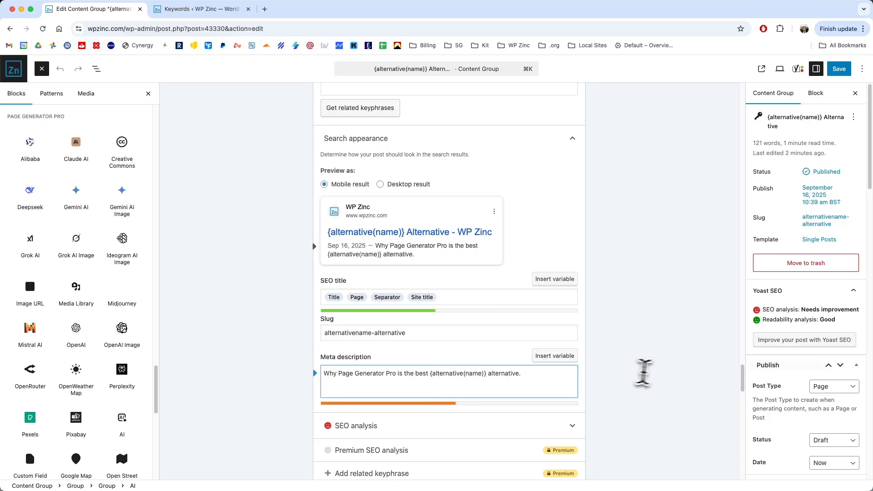
{"action": "scroll", "scroll_direction": "down", "scroll_amount": 3}
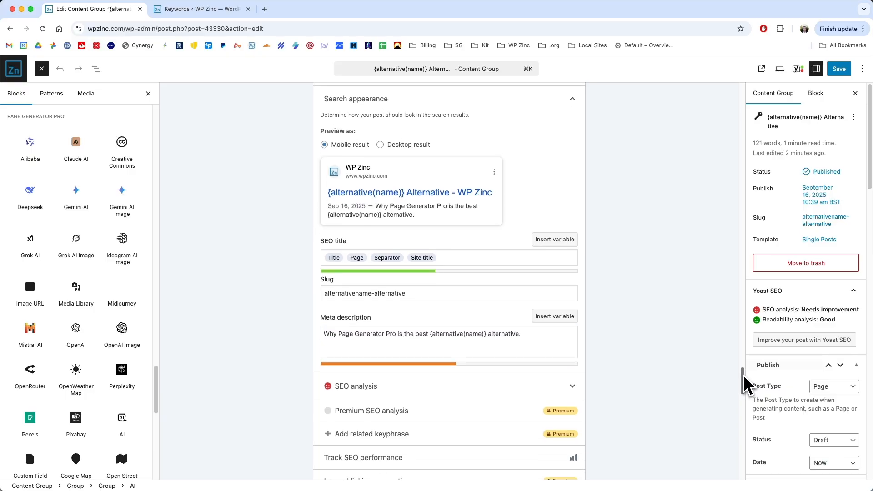
{"action": "scroll", "scroll_direction": "down", "scroll_amount": 3}
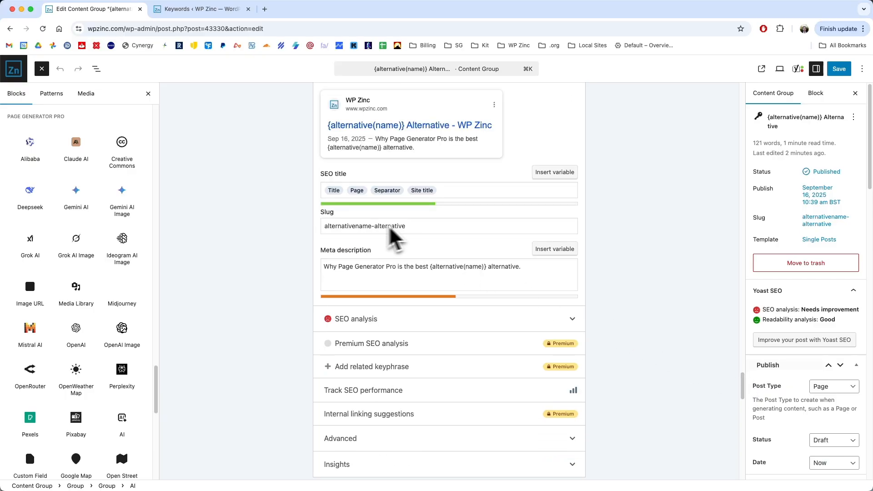
{"action": "scroll", "scroll_direction": "down", "scroll_amount": 3}
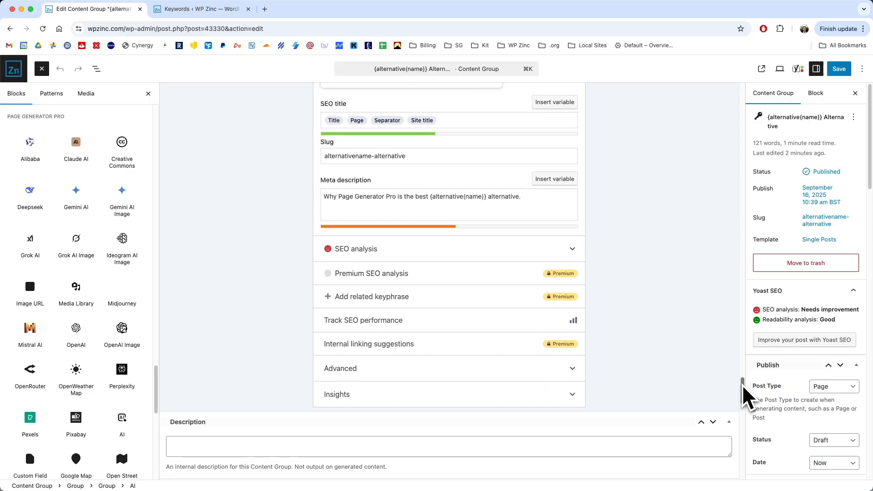
Set the Permalink field to '{alternative(name)}-alternative'
{"action": "scroll", "scroll_direction": "down", "scroll_amount": 3}
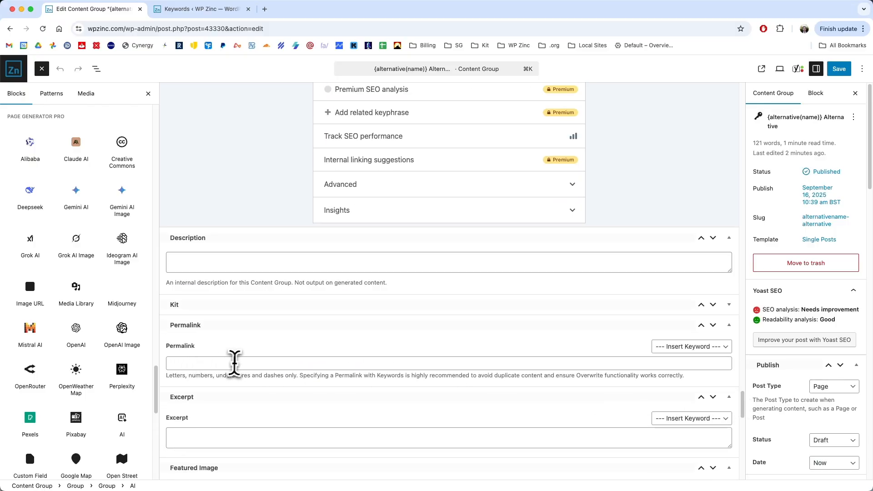
{"action": "type", "text": "{"}
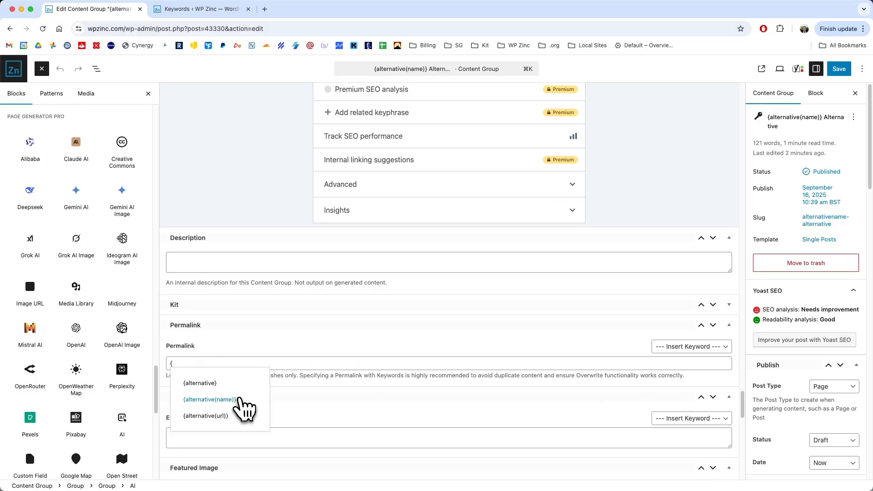
{"action": "left_click", "coordinate": [208, 399]}
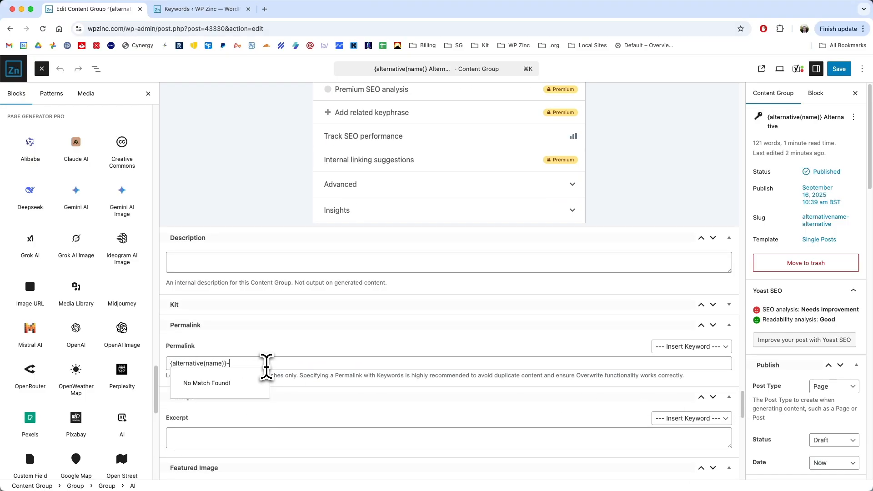
{"action": "type", "text": "alternative"}
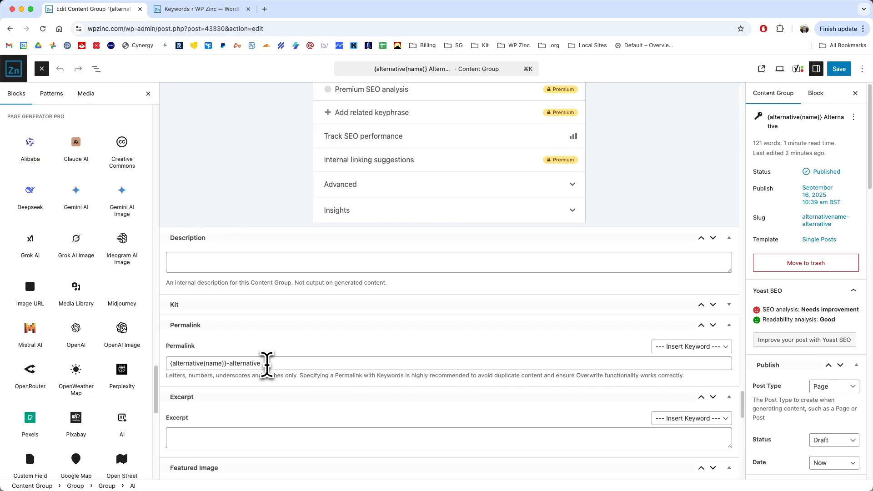
{"action": "mouse_move", "coordinate": [224, 339]}
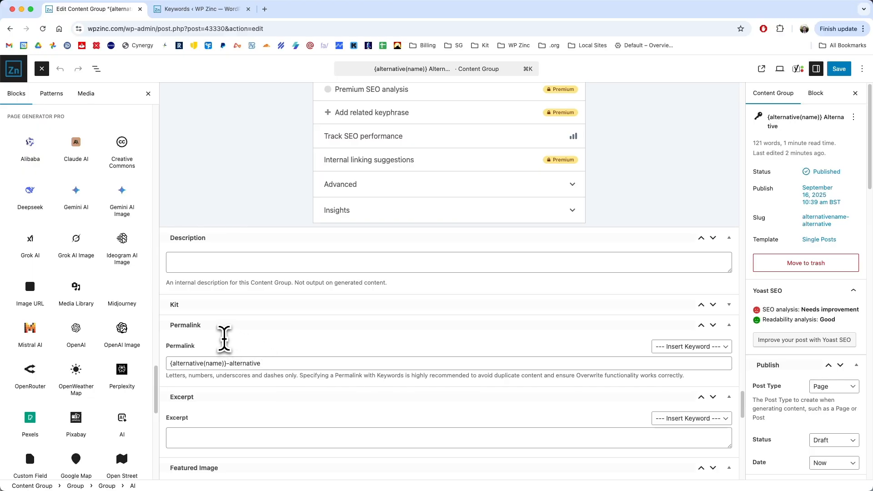
{"action": "mouse_move", "coordinate": [203, 361]}
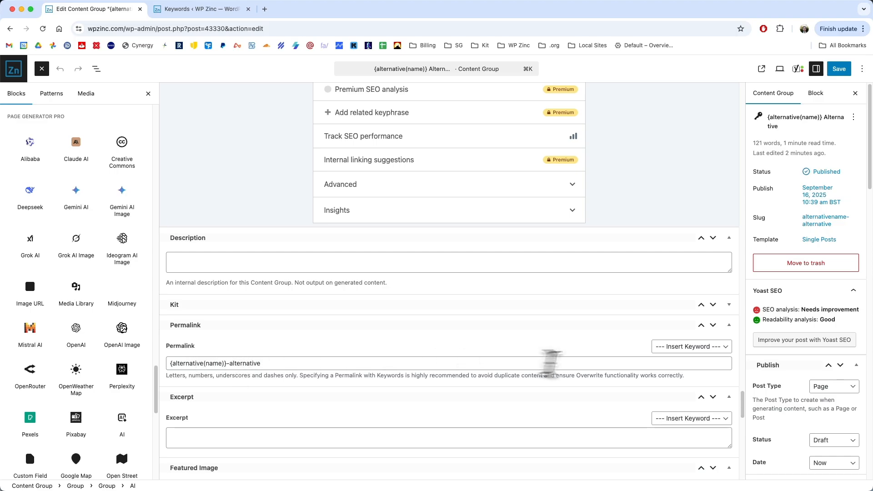
Save the updated alternative landing page Content Group
{"action": "scroll", "scroll_direction": "down", "scroll_amount": 3}
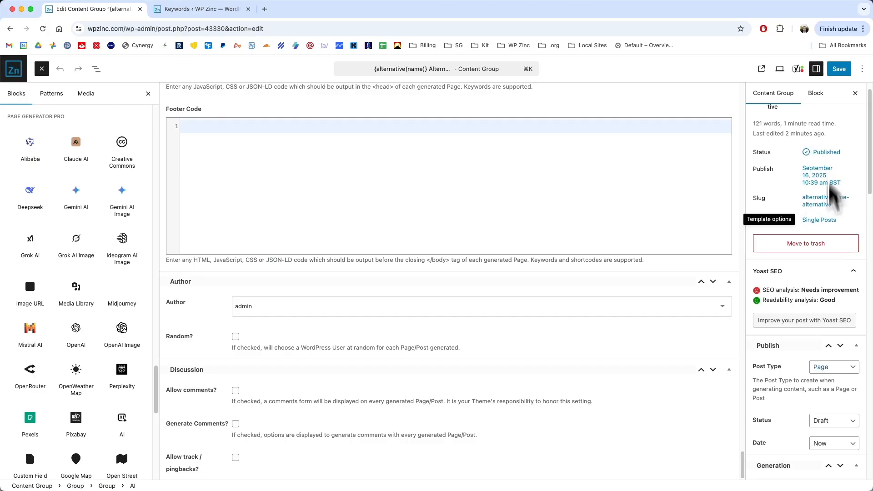
{"action": "left_click", "coordinate": [833, 420]}
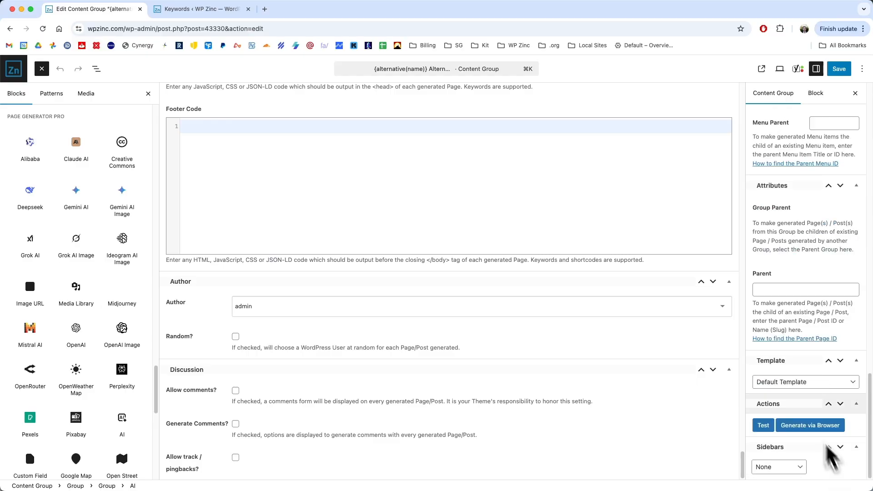
{"action": "mouse_move", "coordinate": [833, 114]}
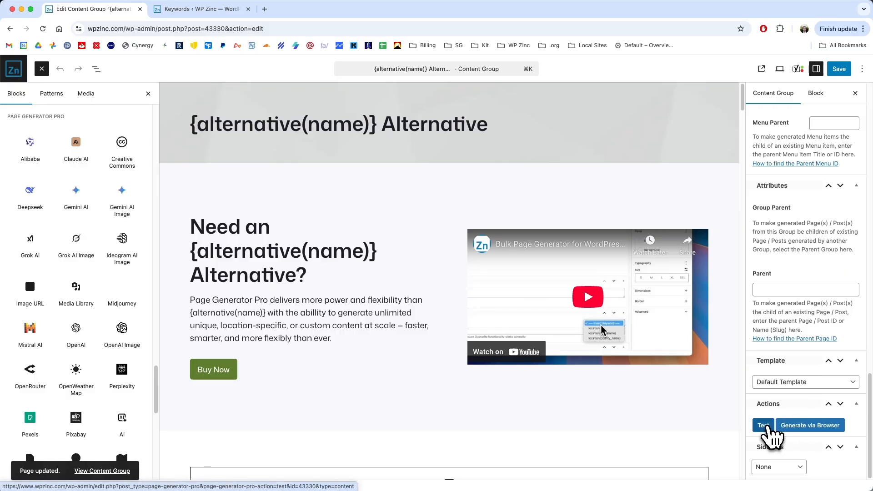
Run a Test generation and confirm to produce one draft preview page
{"action": "left_click", "coordinate": [761, 425]}
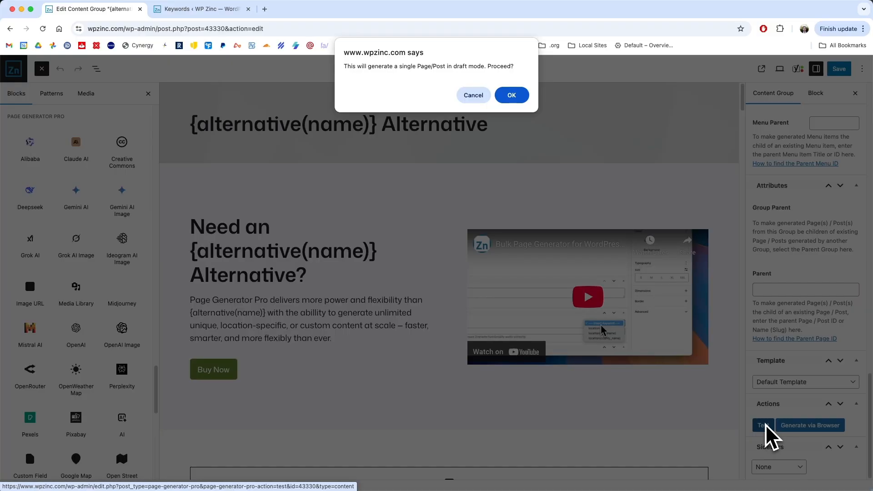
{"action": "mouse_move", "coordinate": [489, 112]}
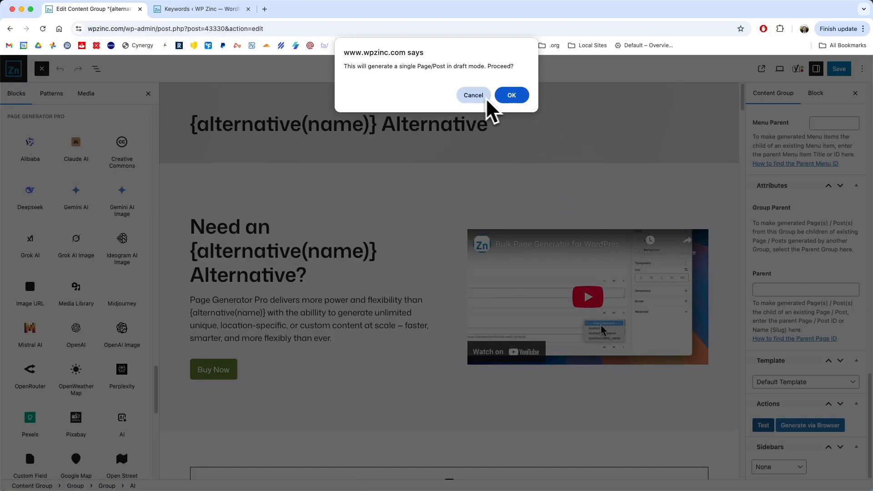
{"action": "left_click", "coordinate": [511, 94]}
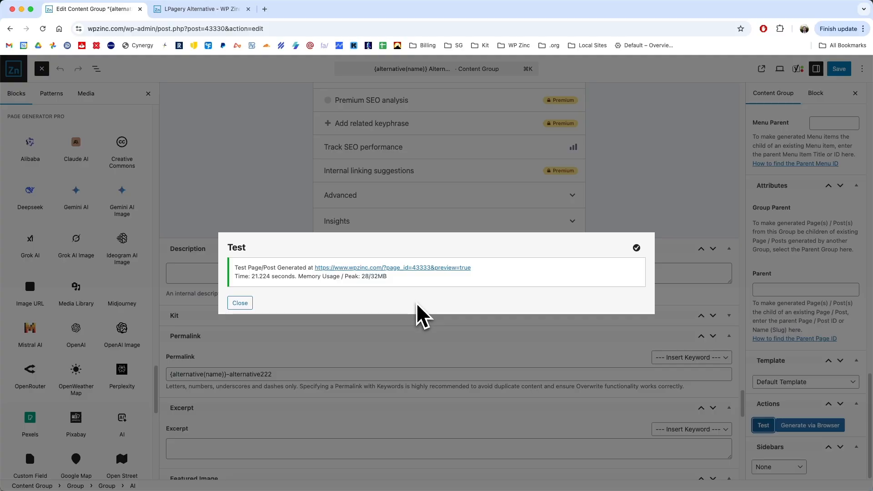
{"action": "mouse_move", "coordinate": [303, 250]}
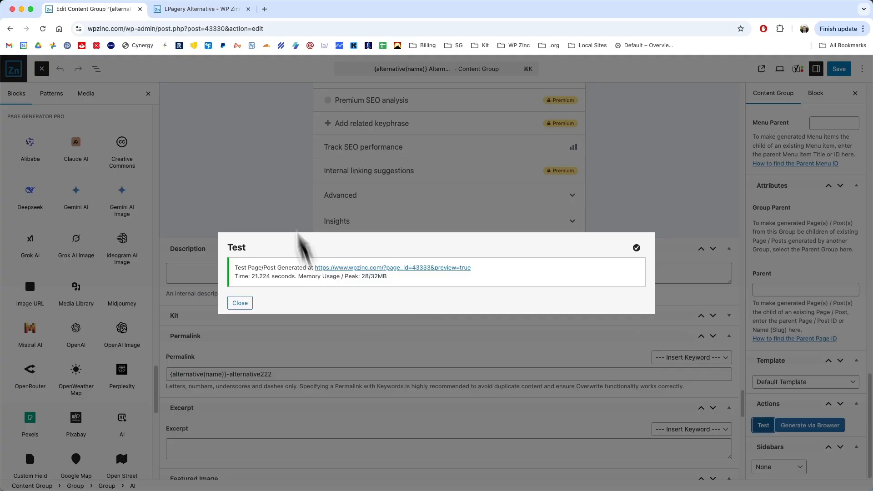
Open the generated LPagery Alternative test page and scroll through its substituted heading, table and guide
{"action": "left_click", "coordinate": [202, 9]}
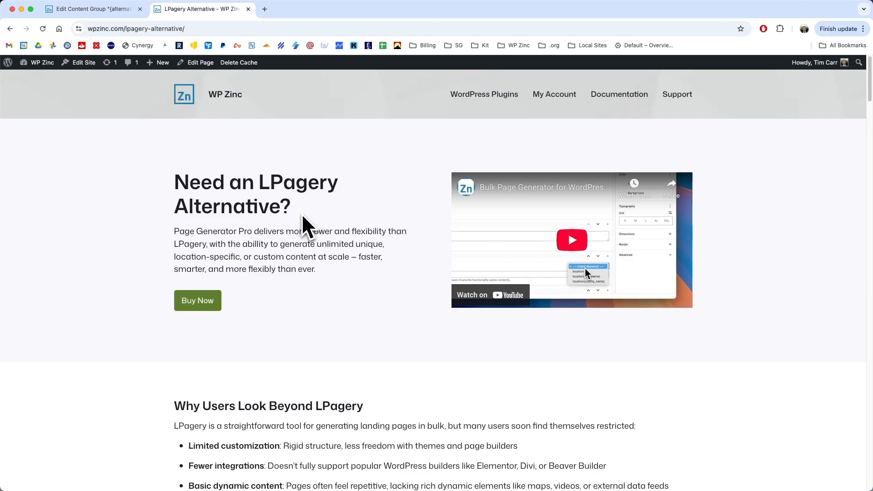
{"action": "mouse_move", "coordinate": [292, 203]}
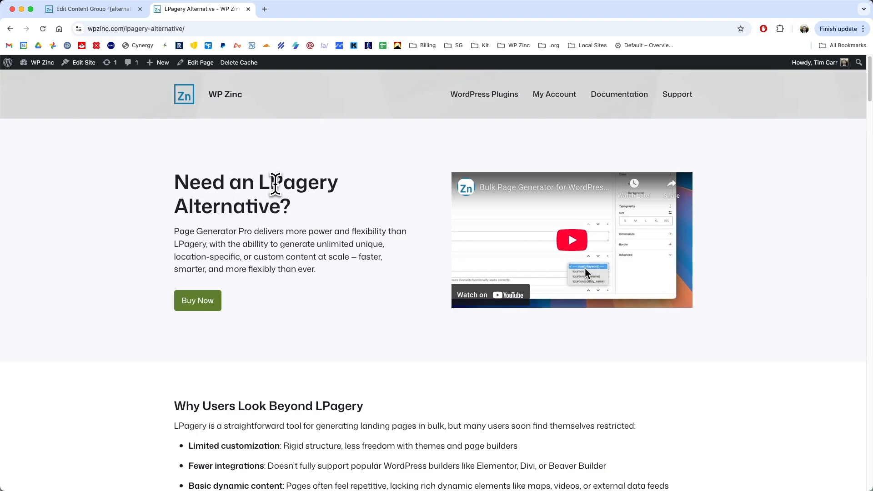
{"action": "double_click", "coordinate": [298, 182]}
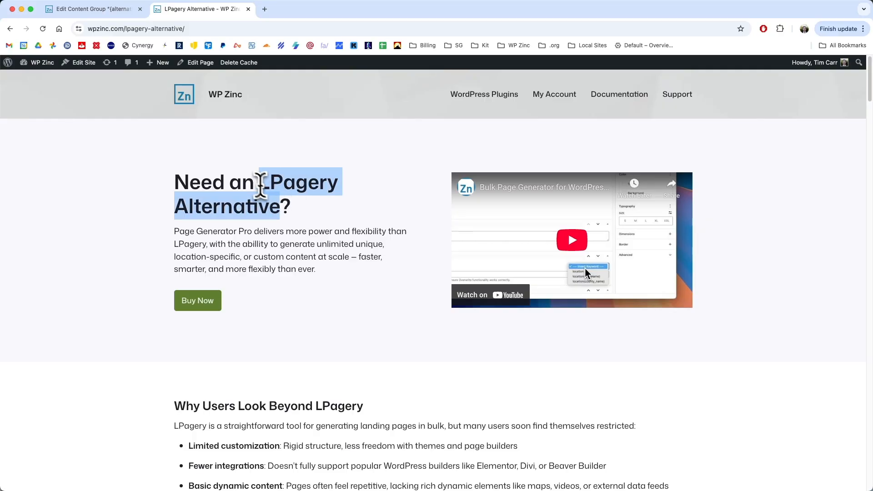
{"action": "scroll", "scroll_direction": "down", "scroll_amount": 3}
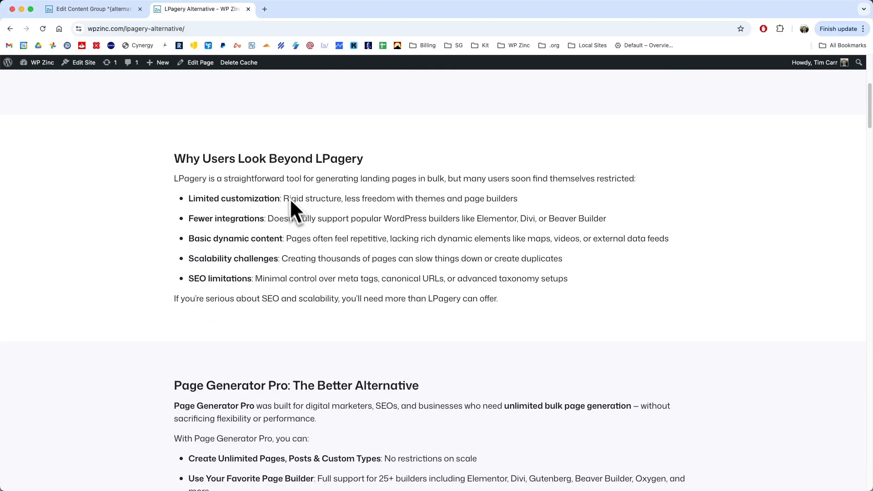
{"action": "scroll", "scroll_direction": "down", "scroll_amount": 3}
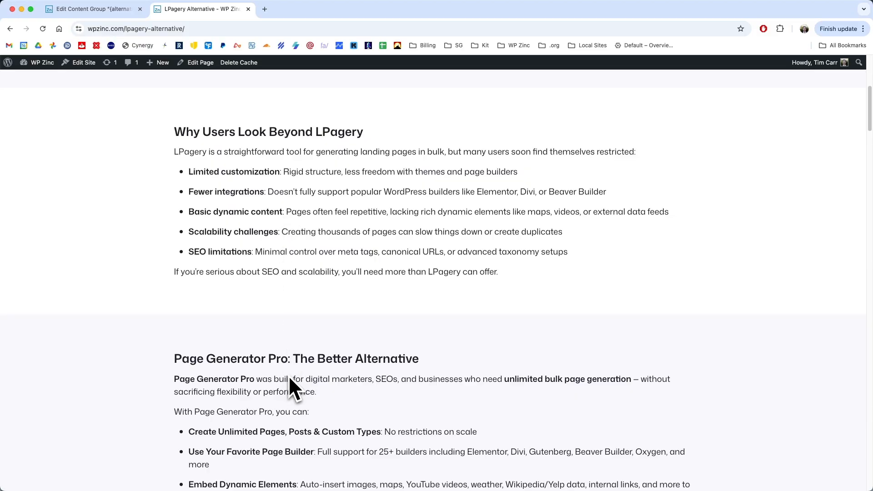
{"action": "scroll", "scroll_direction": "down", "scroll_amount": 3}
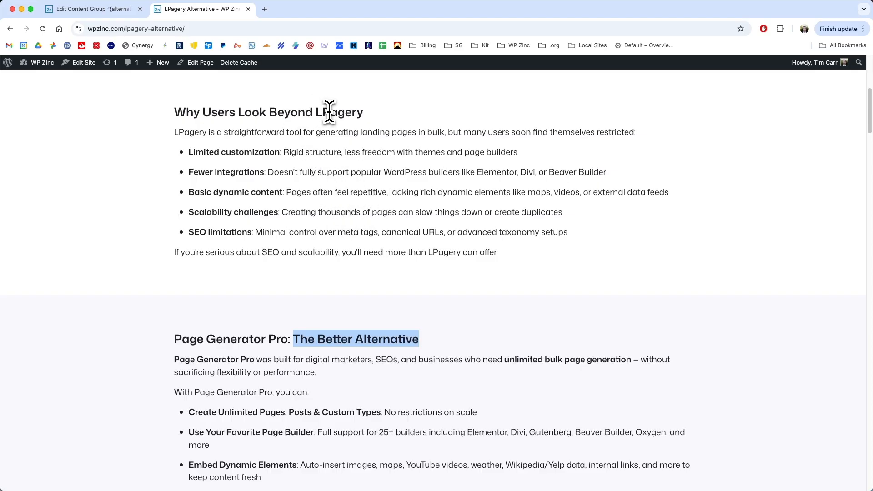
{"action": "scroll", "scroll_direction": "down", "scroll_amount": 3}
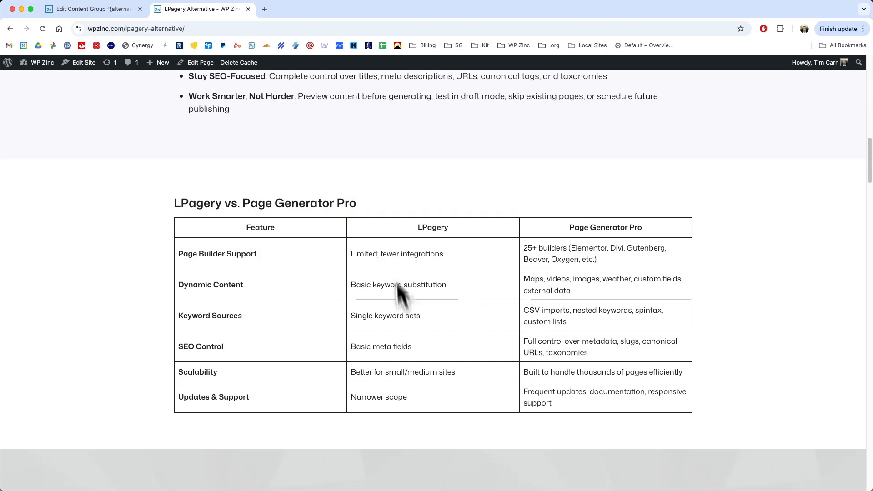
{"action": "mouse_move", "coordinate": [334, 214]}
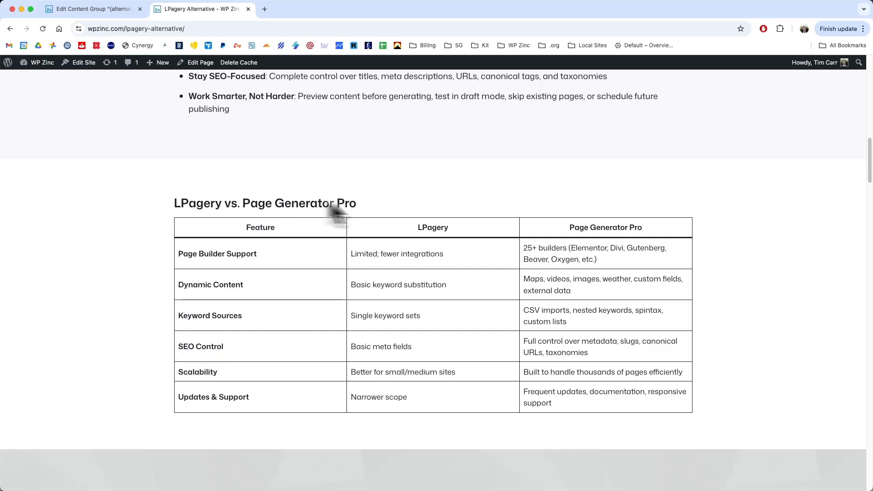
{"action": "scroll", "scroll_direction": "down", "scroll_amount": 3}
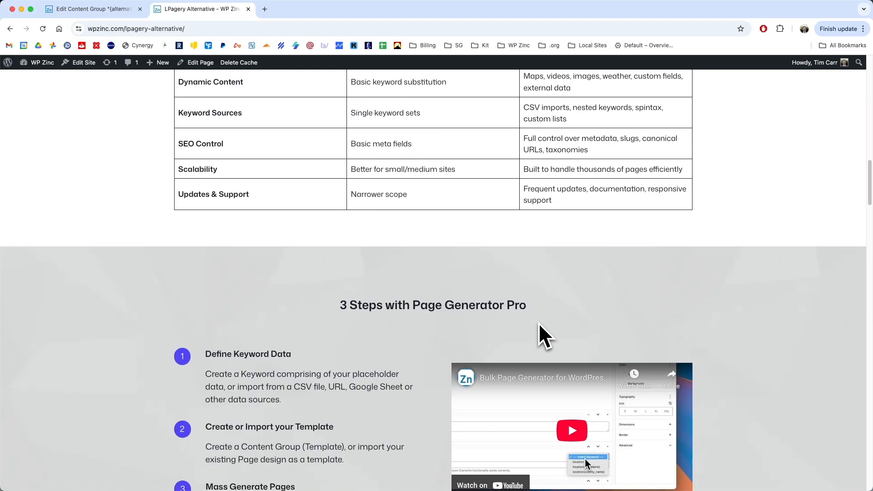
{"action": "scroll", "scroll_direction": "down", "scroll_amount": 3}
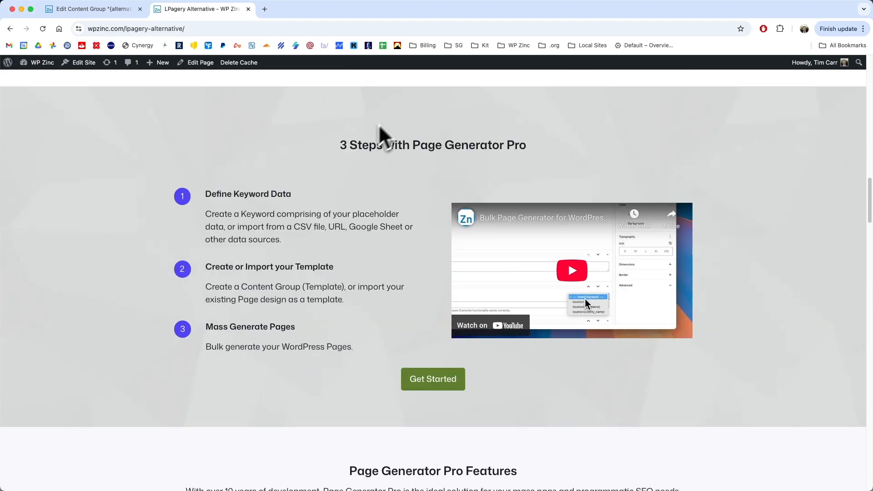
{"action": "mouse_move", "coordinate": [804, 184]}
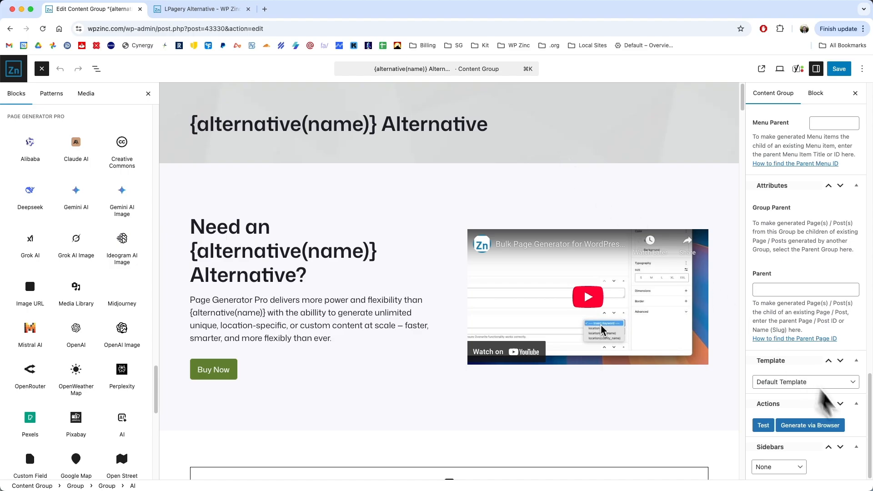
Run Generate via Browser to create all five alternative landing pages
{"action": "left_click", "coordinate": [810, 425]}
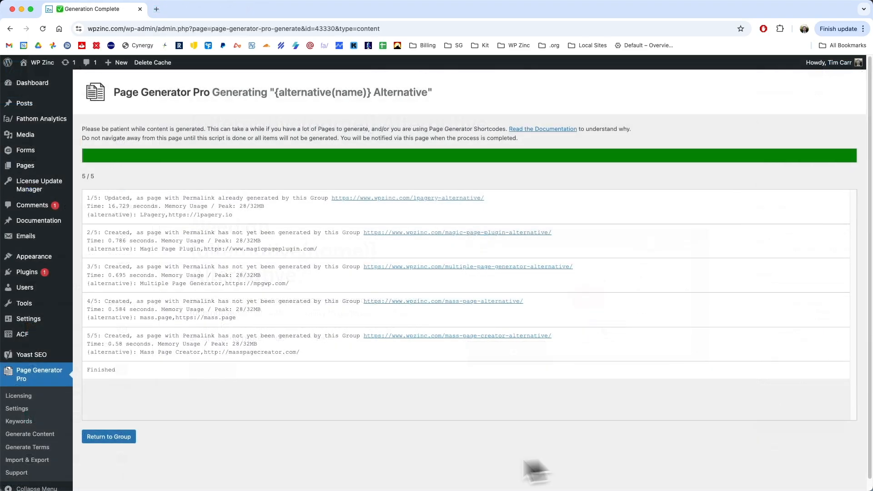
{"action": "mouse_move", "coordinate": [442, 478]}
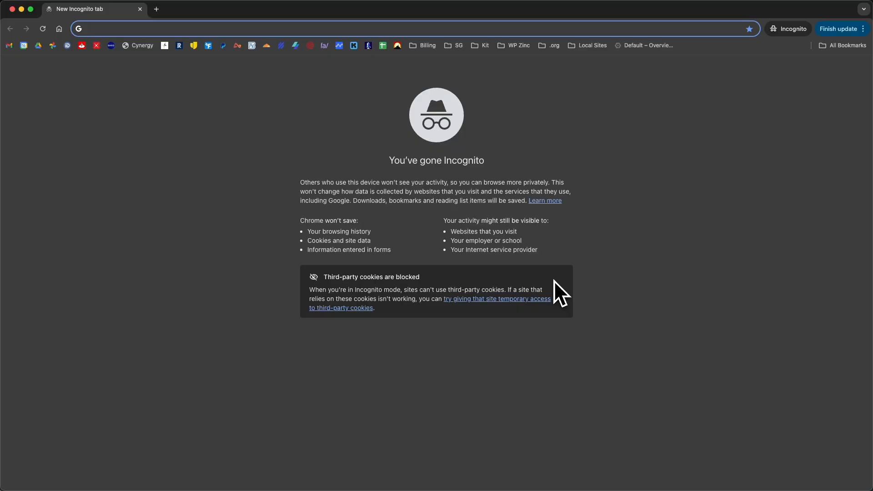
Search Google for 'lpagery alternative' in the incognito window
{"action": "left_click", "coordinate": [86, 28]}
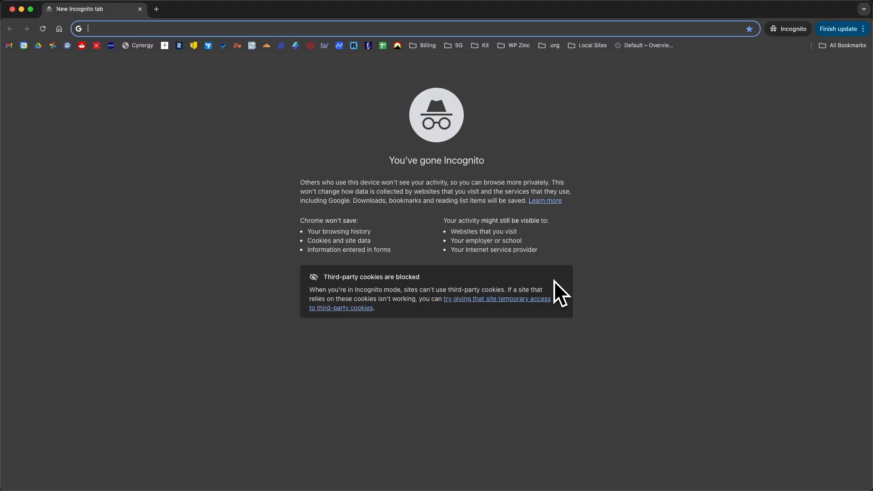
{"action": "type", "text": "lpagery alternative"}
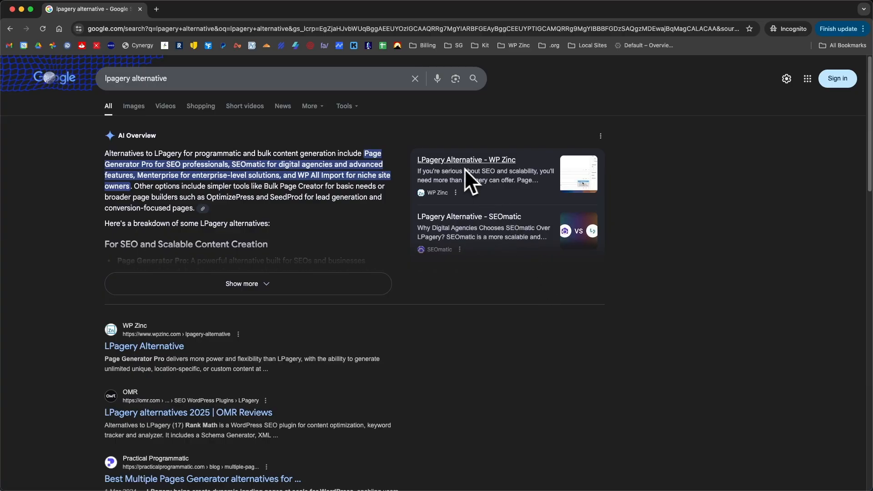
{"action": "mouse_move", "coordinate": [269, 189]}
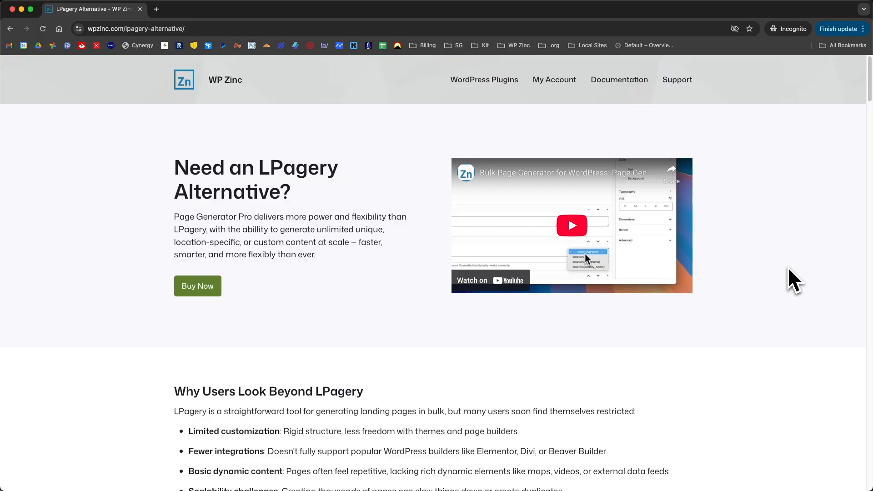
{"action": "mouse_move", "coordinate": [865, 108]}
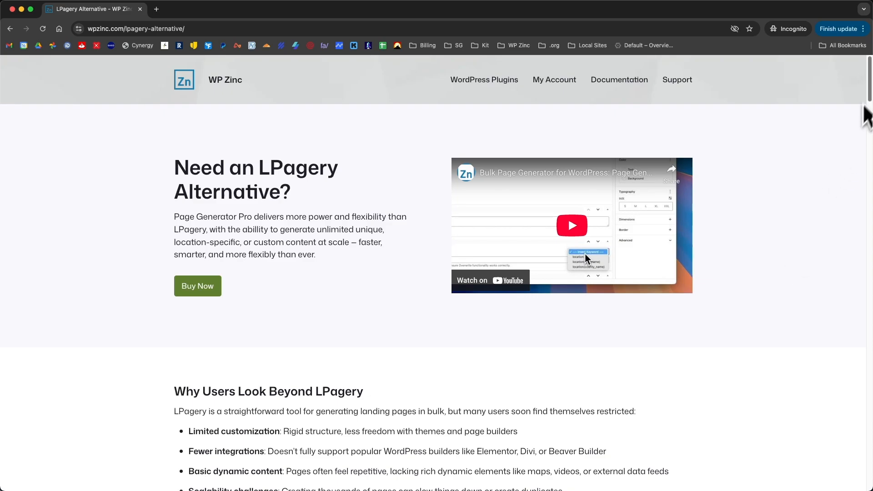
{"action": "scroll", "scroll_direction": "down", "scroll_amount": 3}
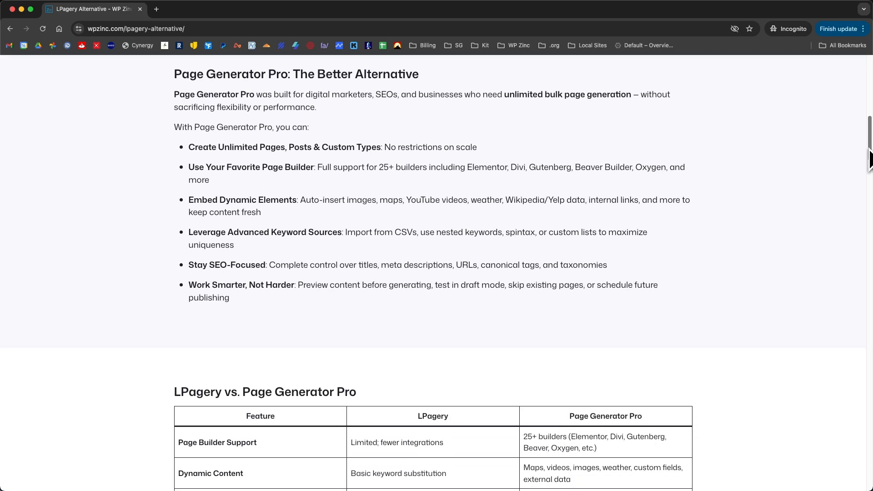
{"action": "scroll", "scroll_direction": "down", "scroll_amount": 3}
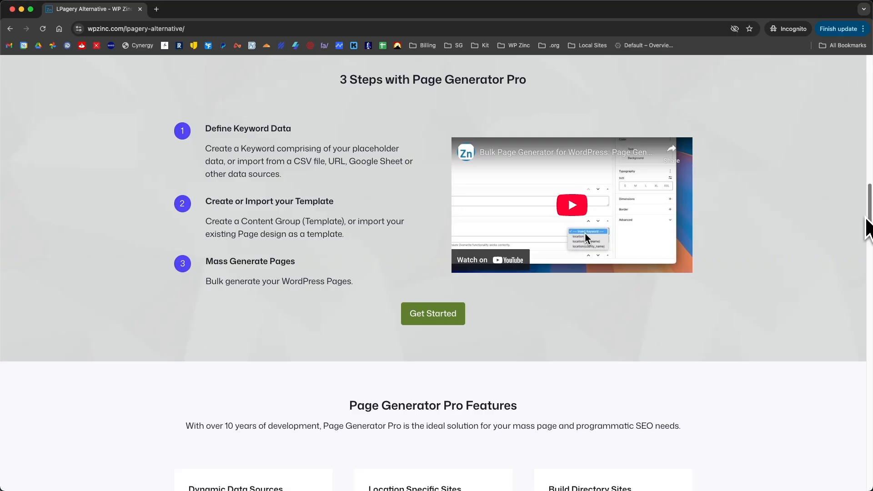
{"action": "scroll", "scroll_direction": "down", "scroll_amount": 3}
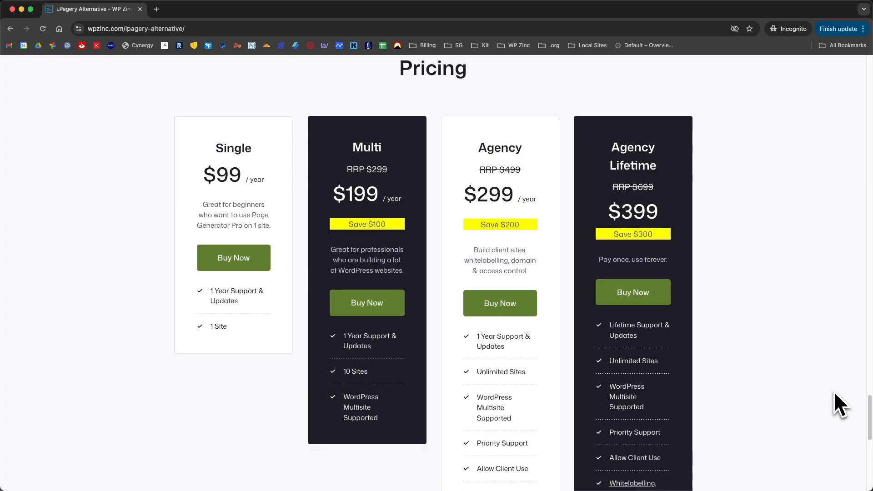